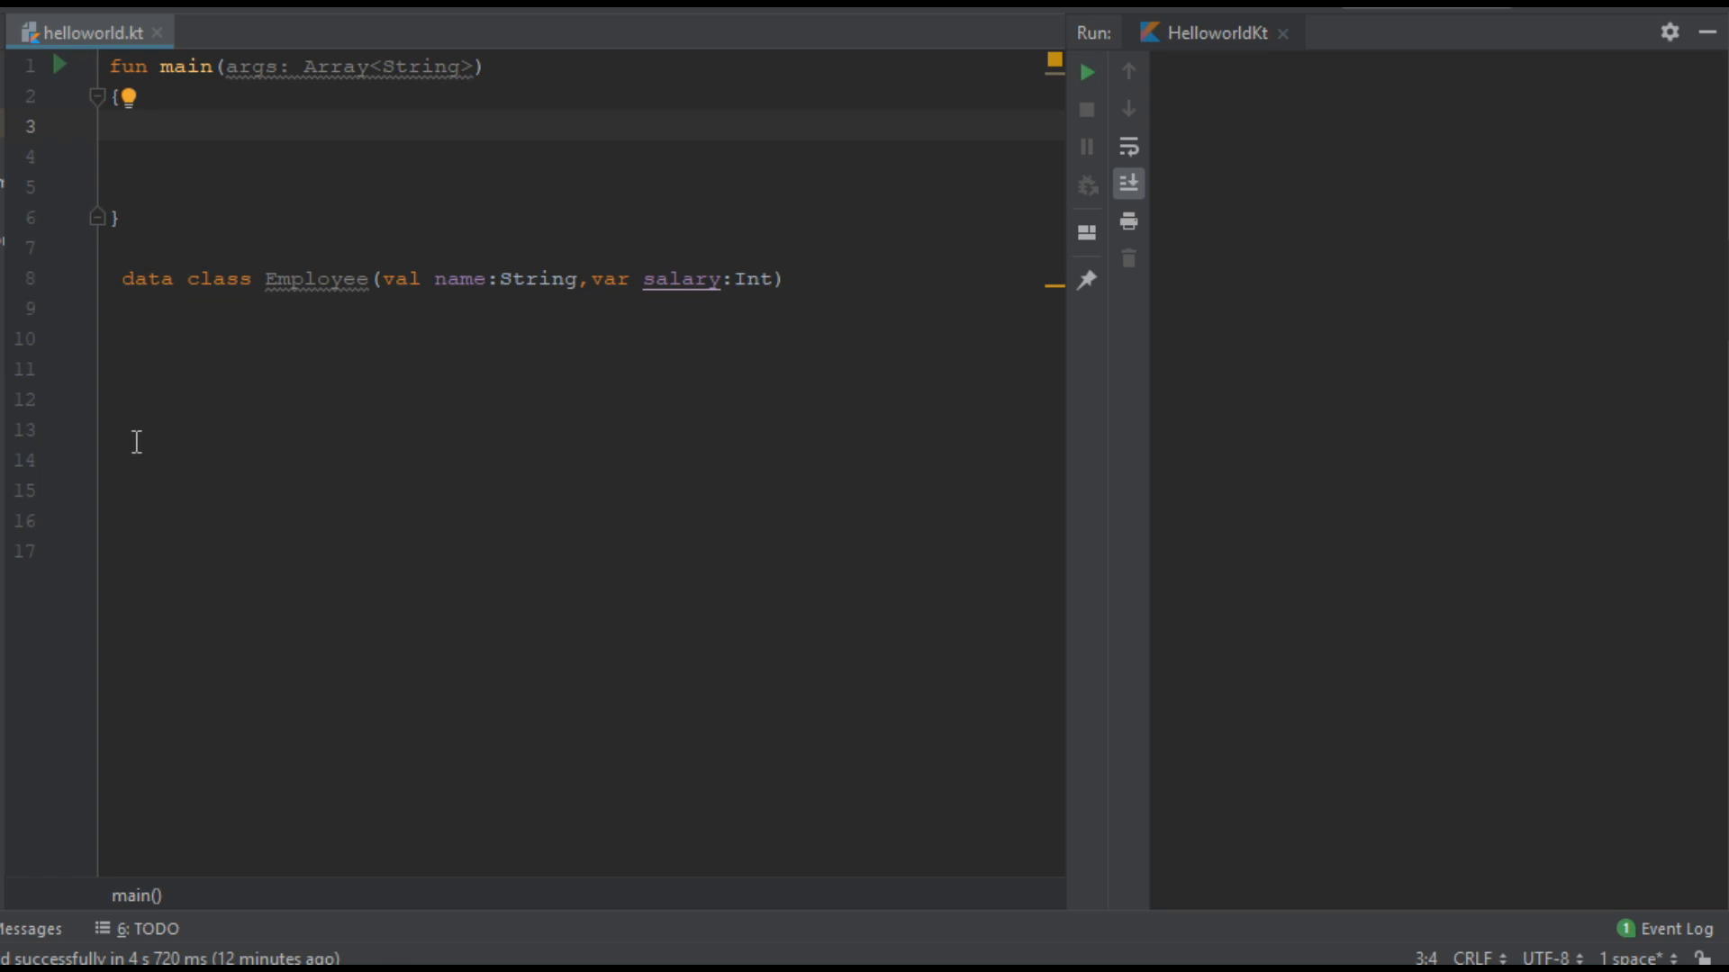
pyautogui.moveTo(131, 443)
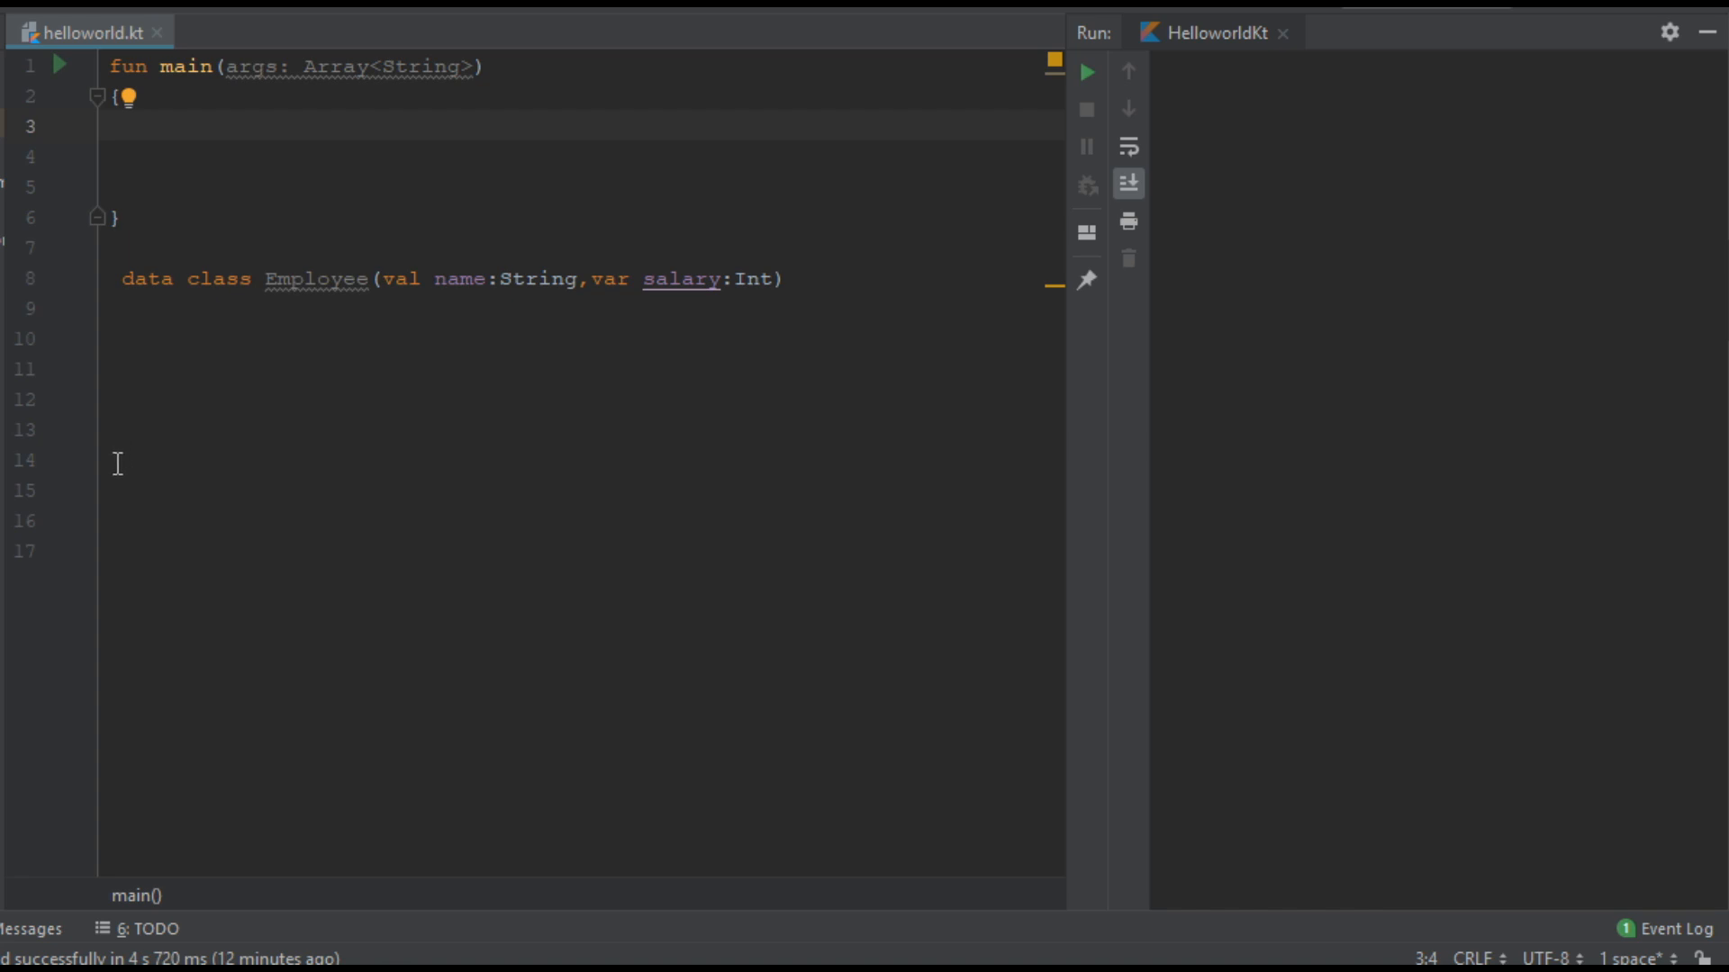
pyautogui.moveTo(117, 464)
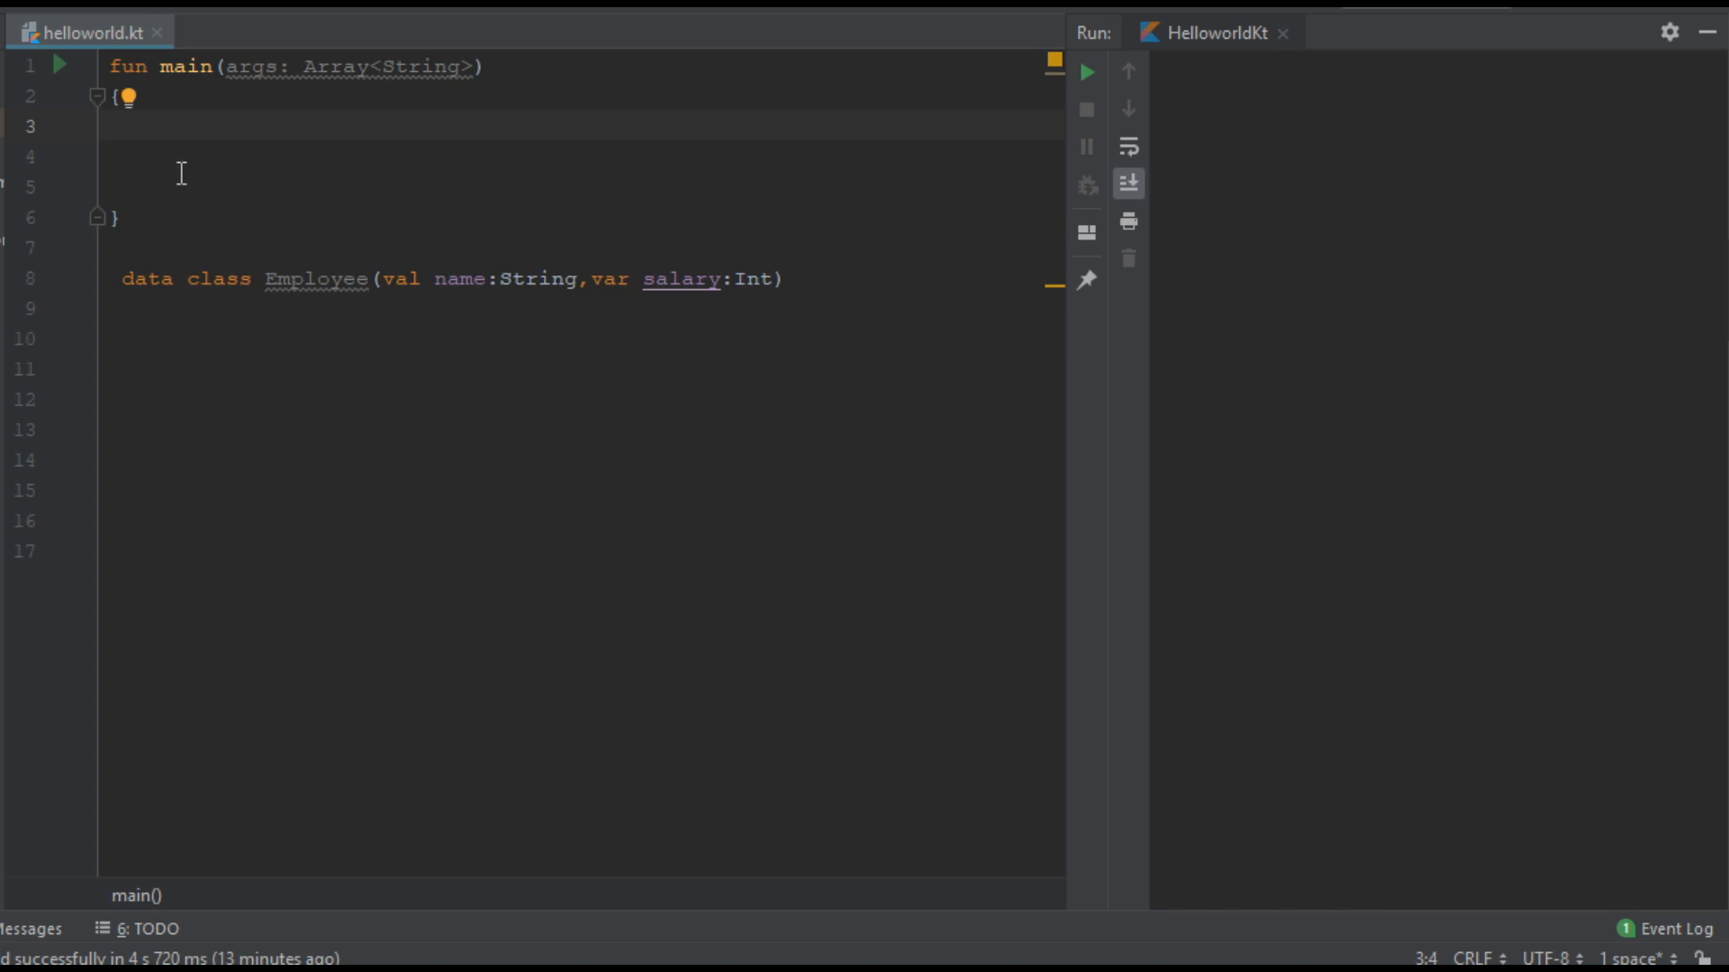
# Step: Declare val emp1 = Employee("Thomas", 25000) inside main
pyautogui.write('va')
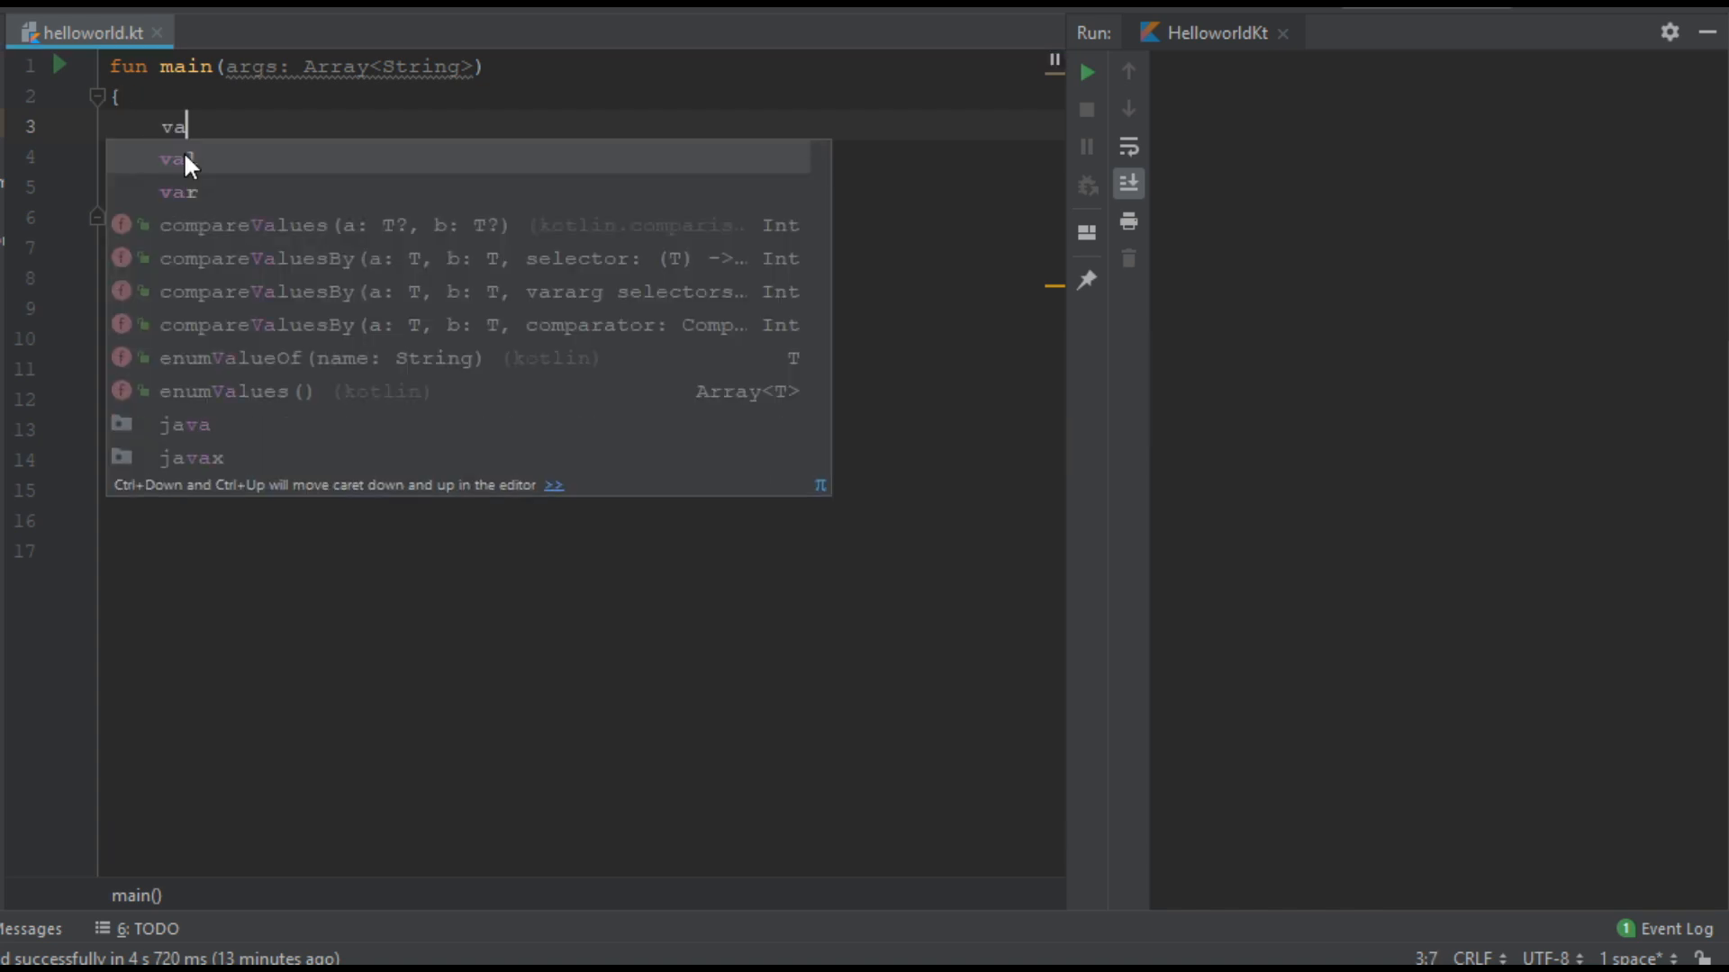
pyautogui.click(176, 157)
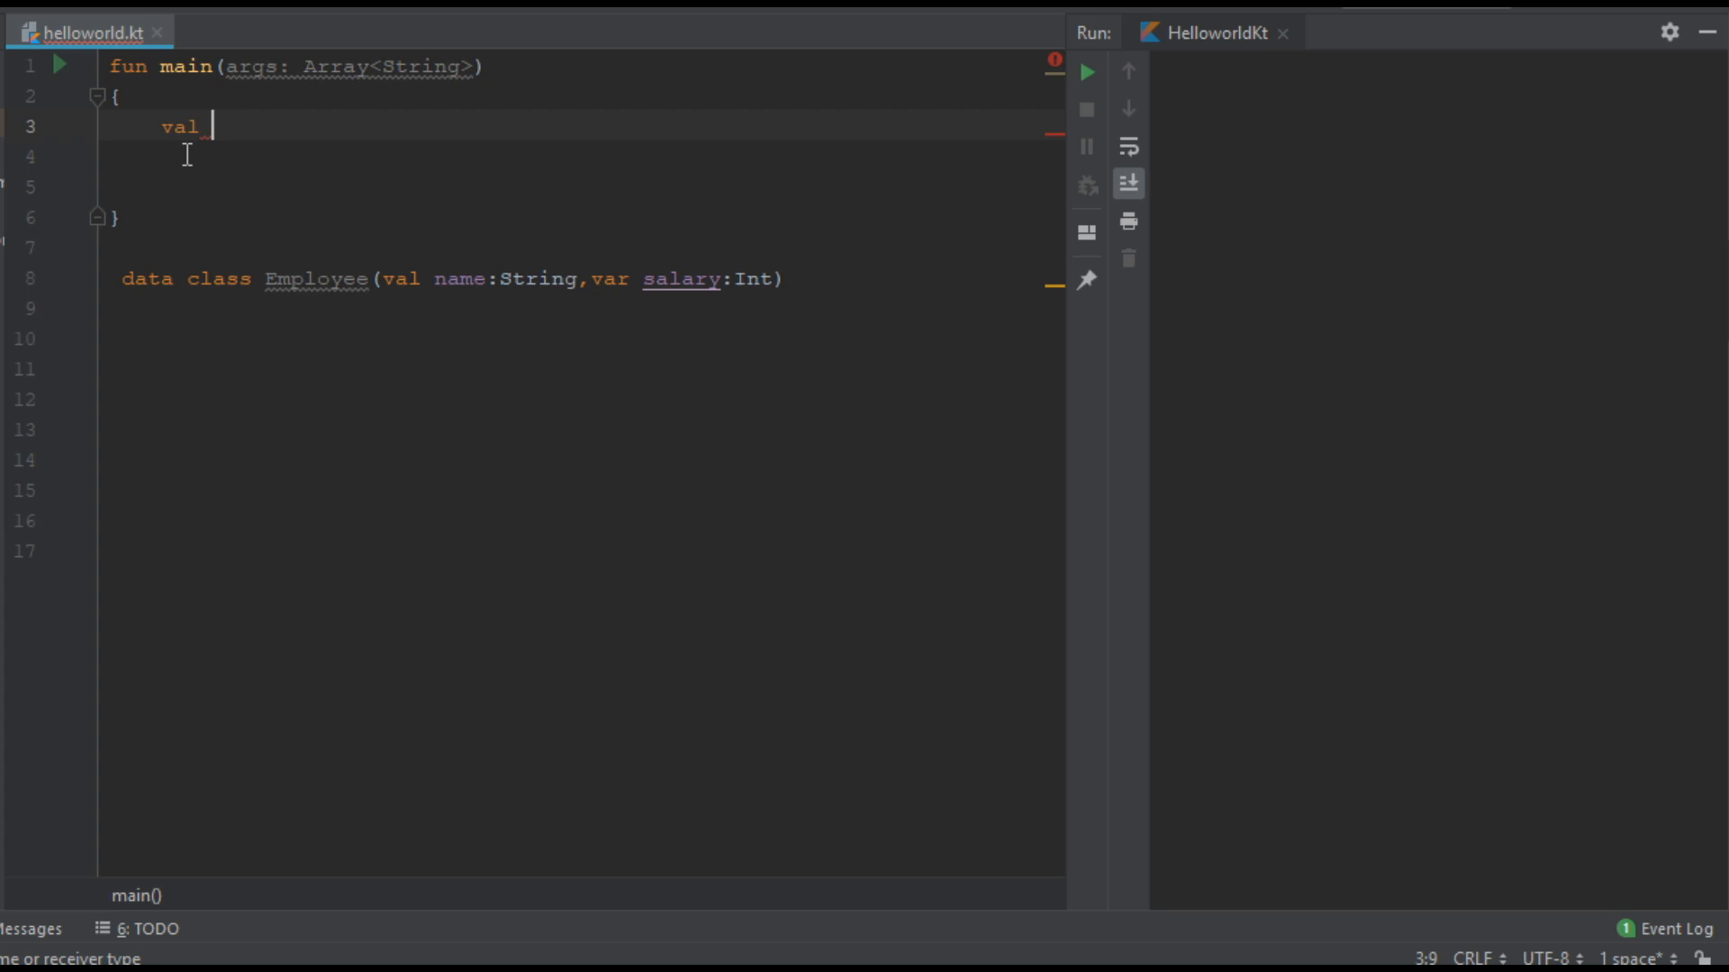
pyautogui.write('emp1 =')
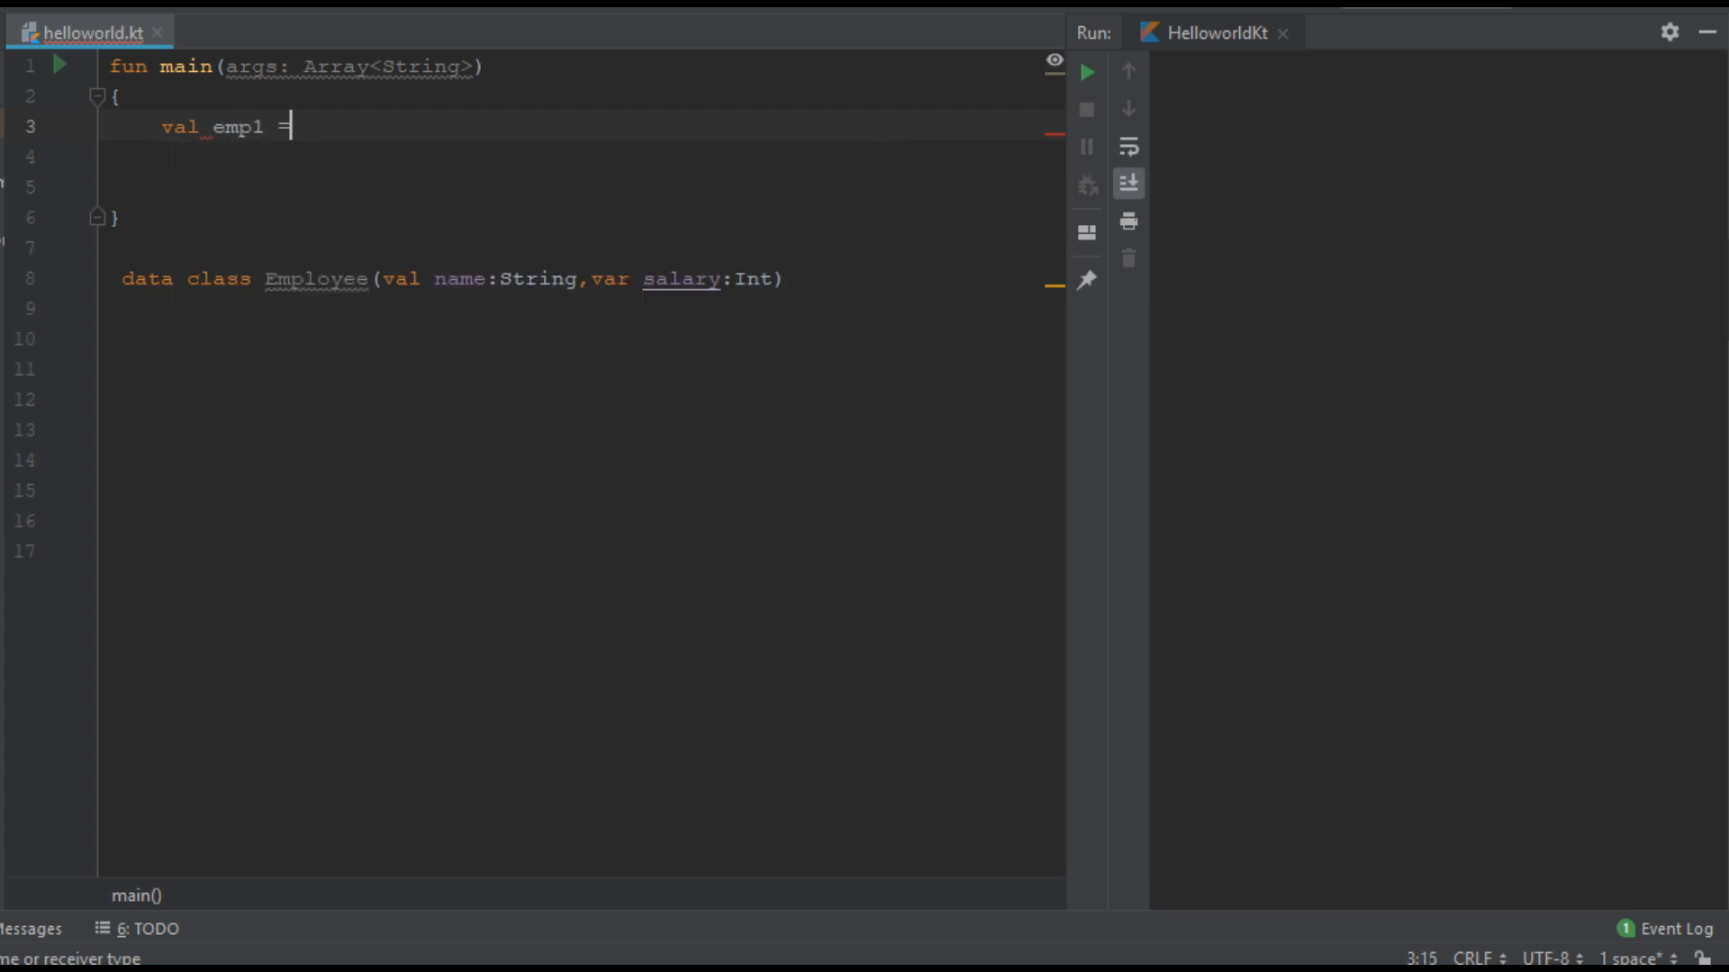
pyautogui.write('Employee("')
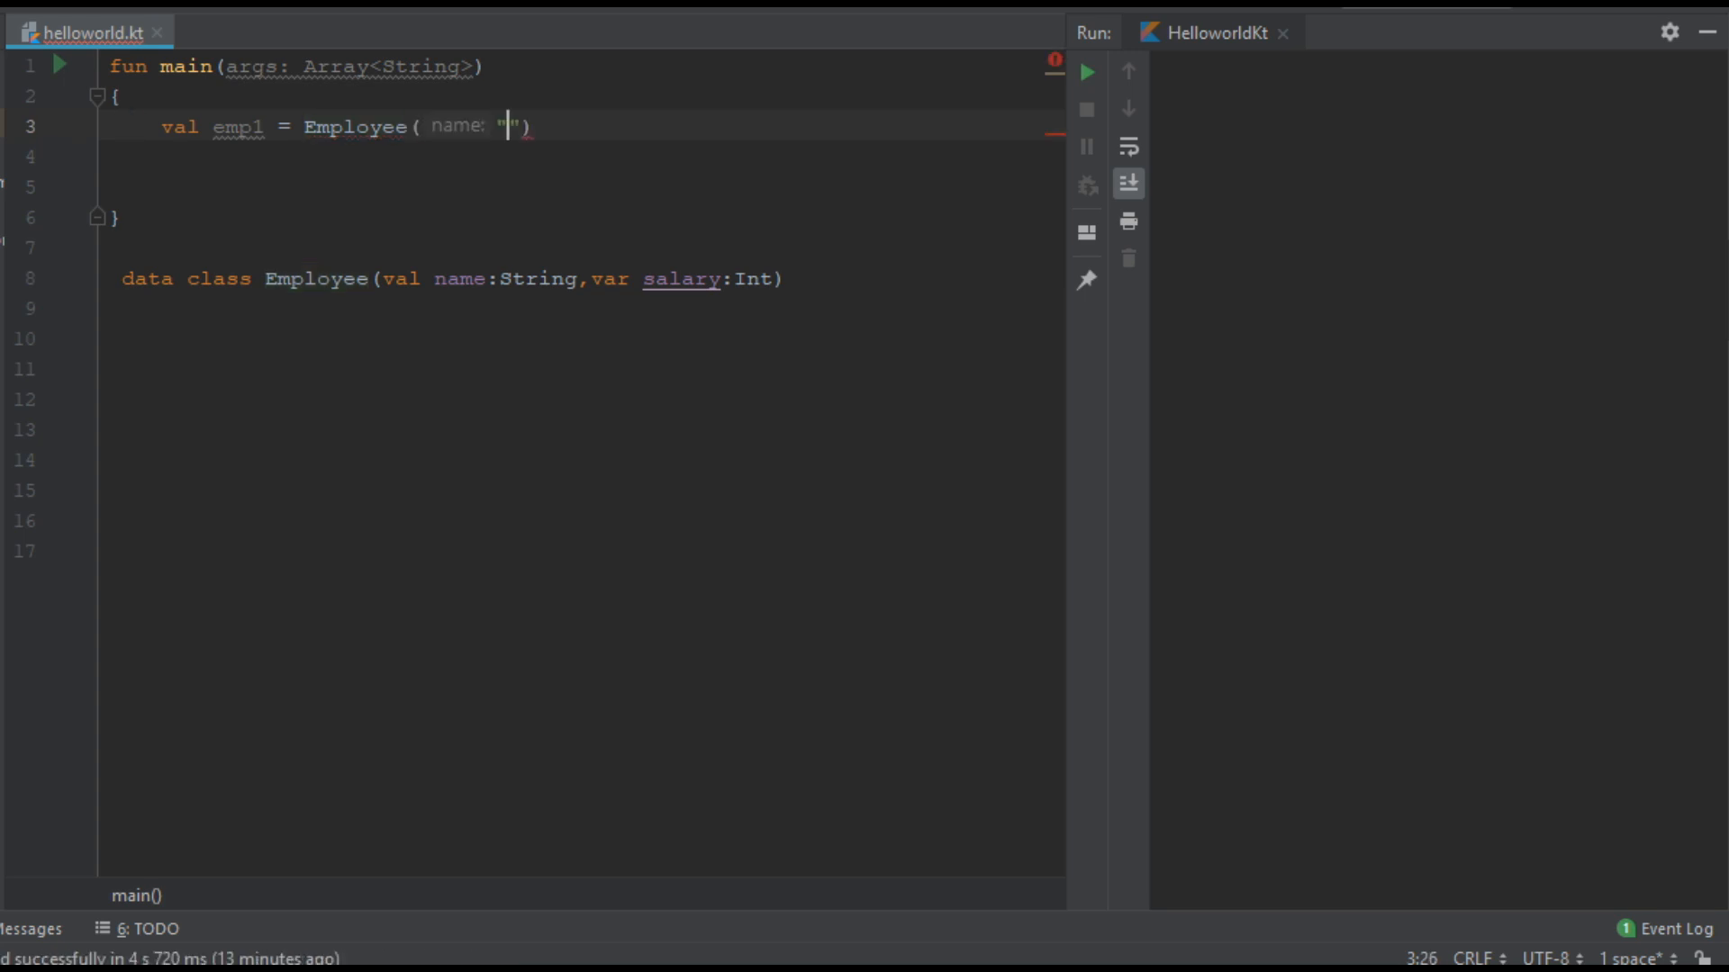
pyautogui.write('Thomas')
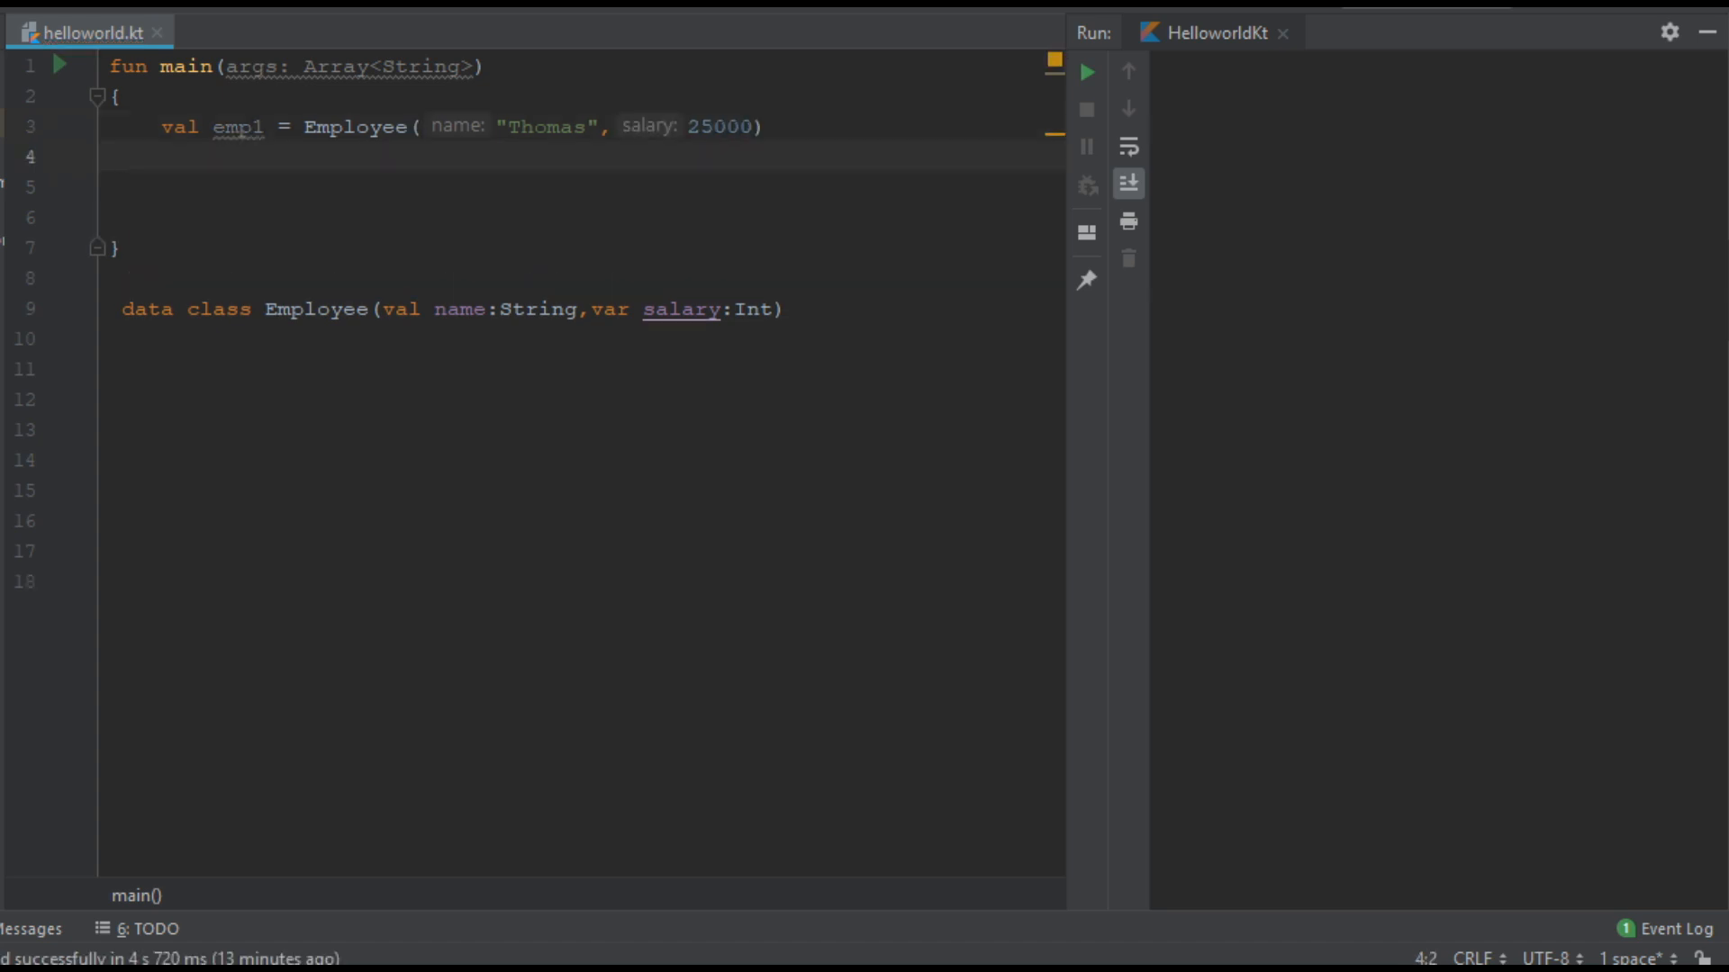
pyautogui.write('cal')
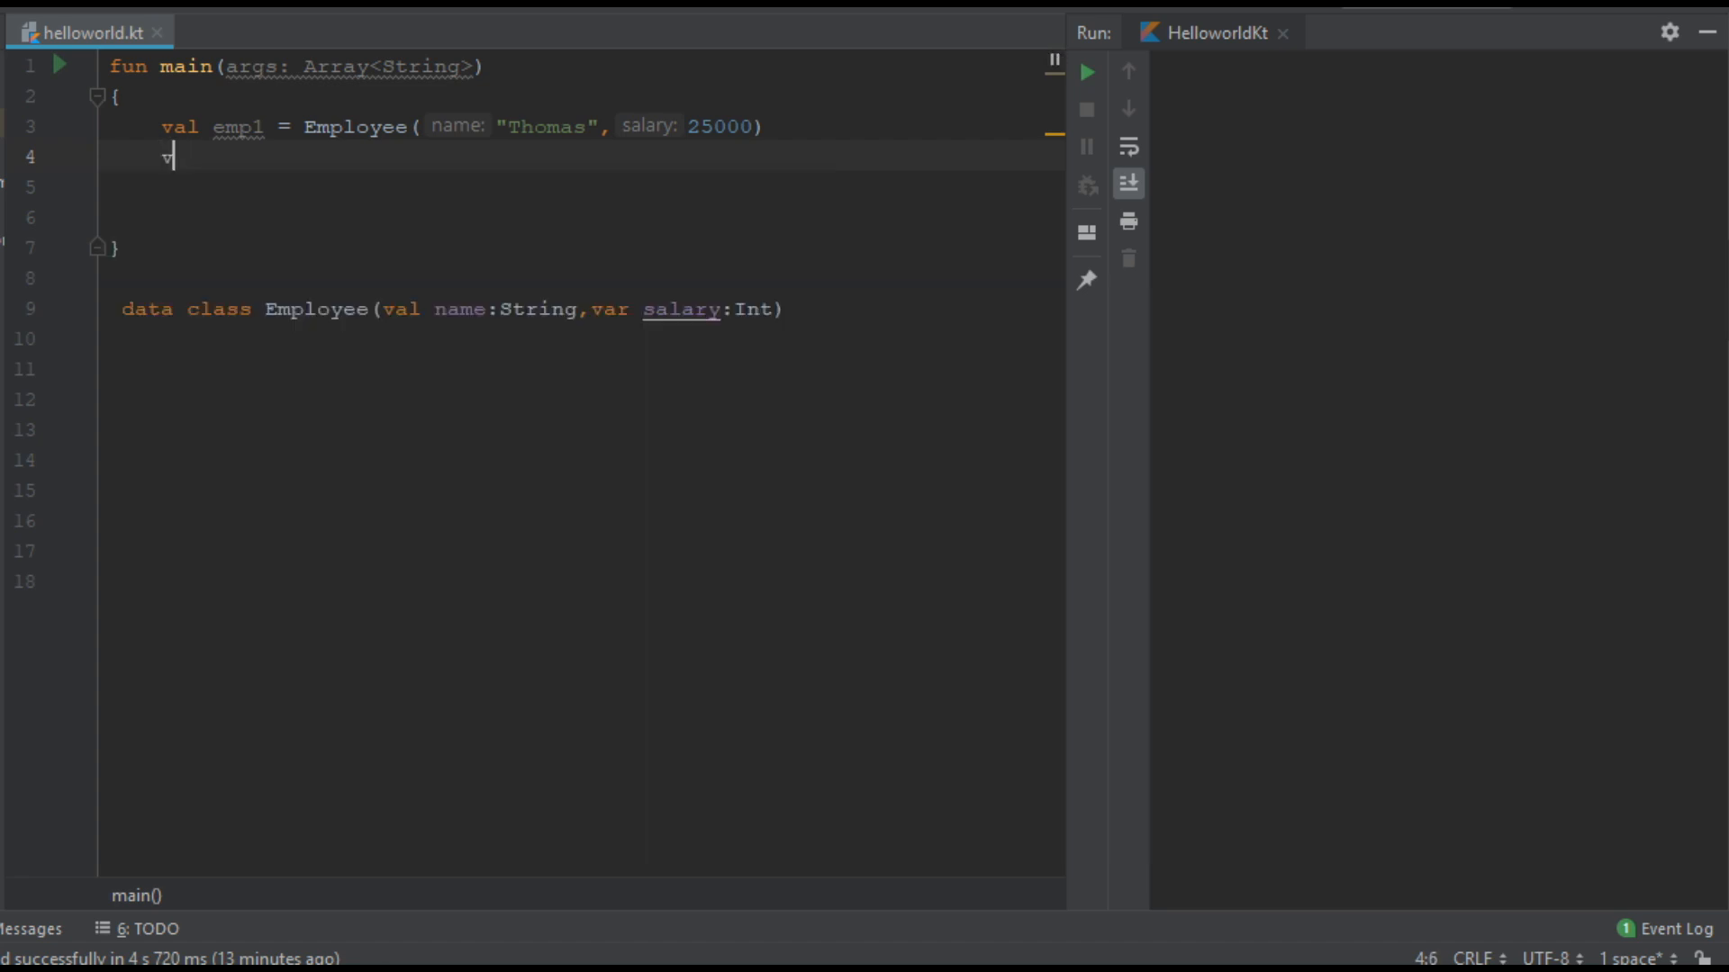
# Step: Declare val emp2 = emp1.copy(name = "Tony") and begin a println below it
pyautogui.write('al emp2 =')
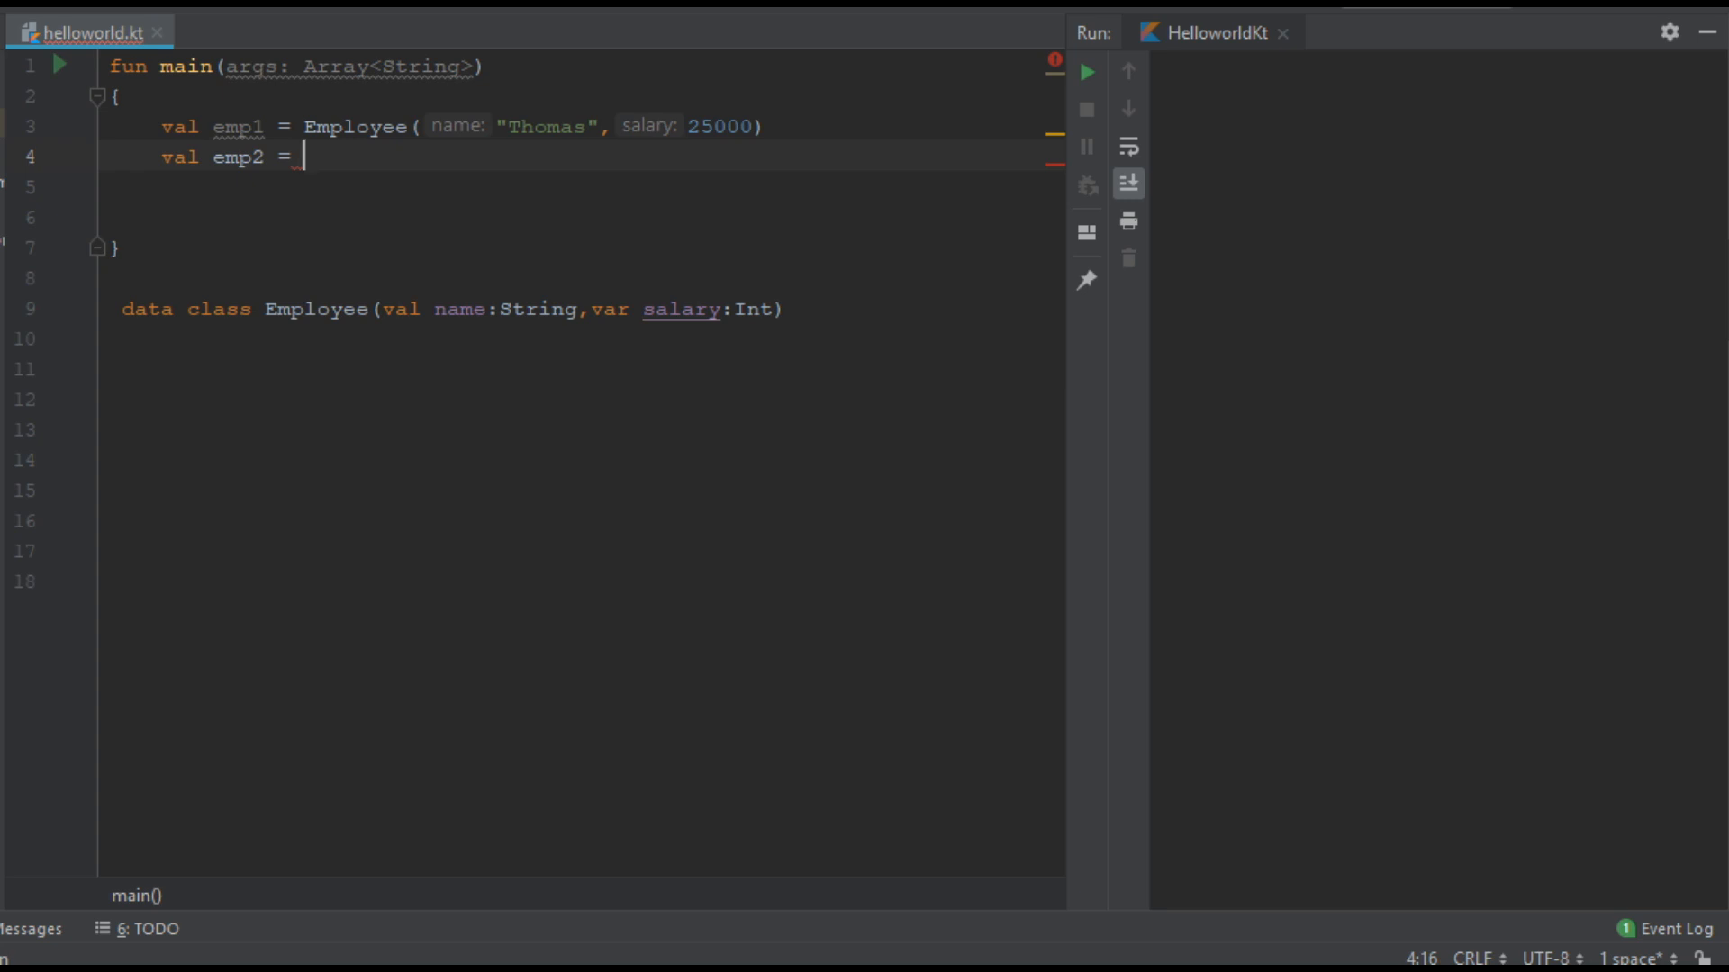
pyautogui.write('emp1')
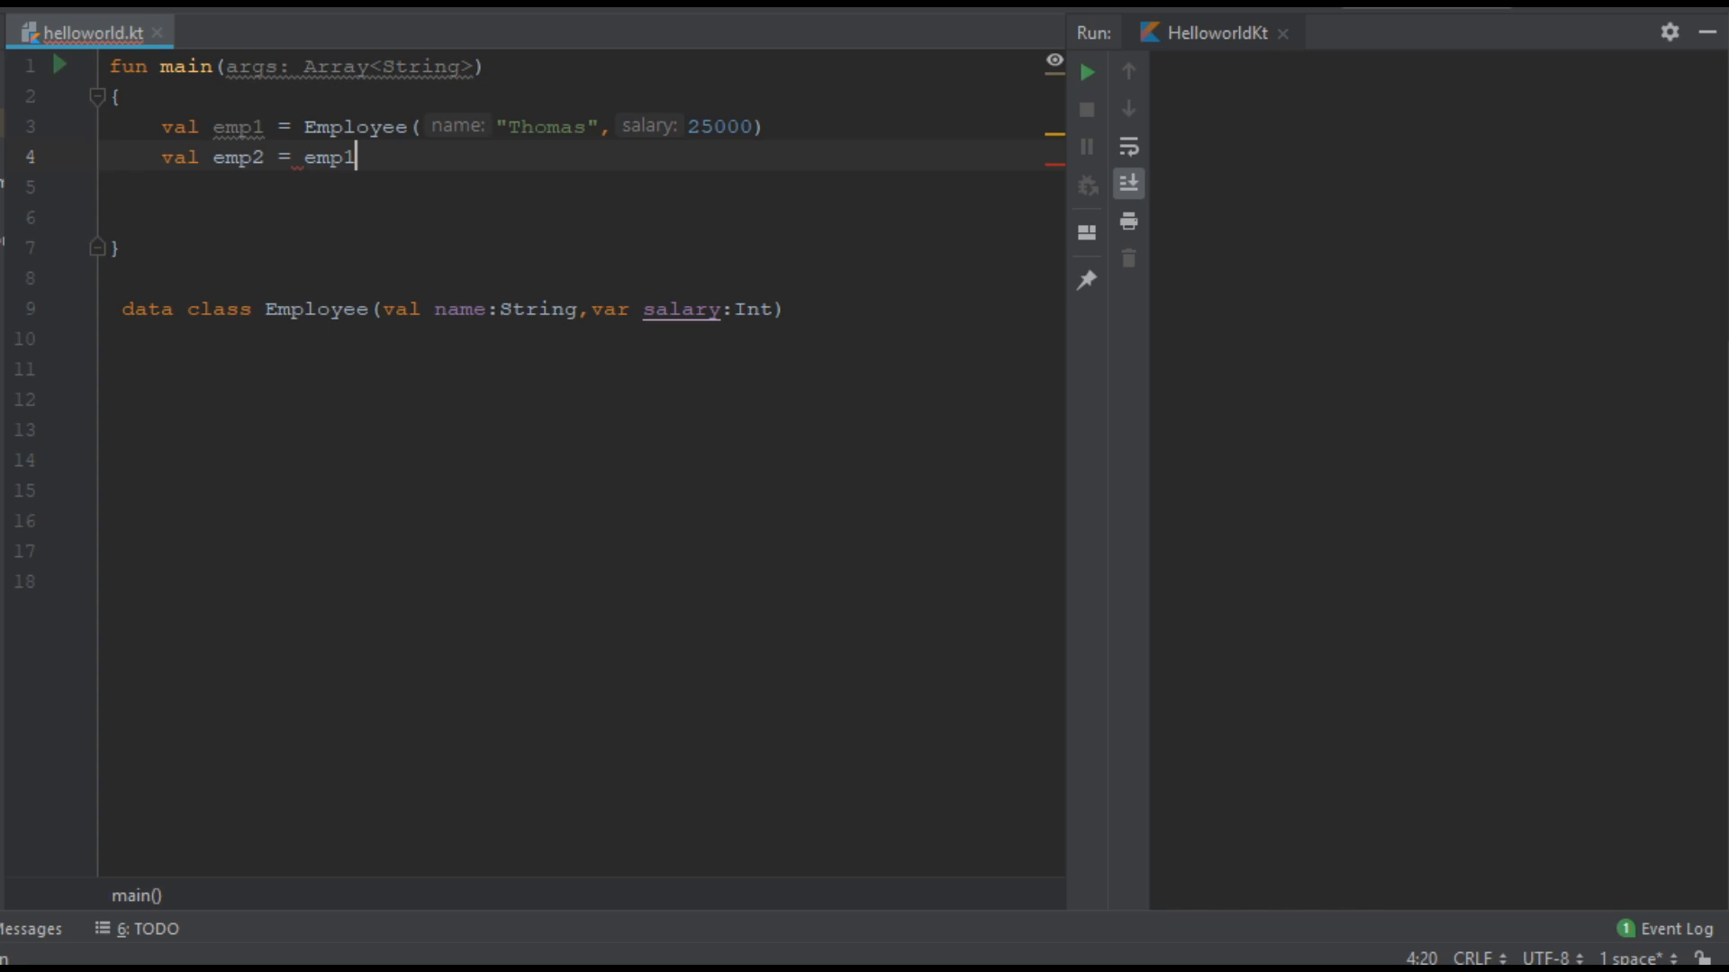
pyautogui.write('.copy()')
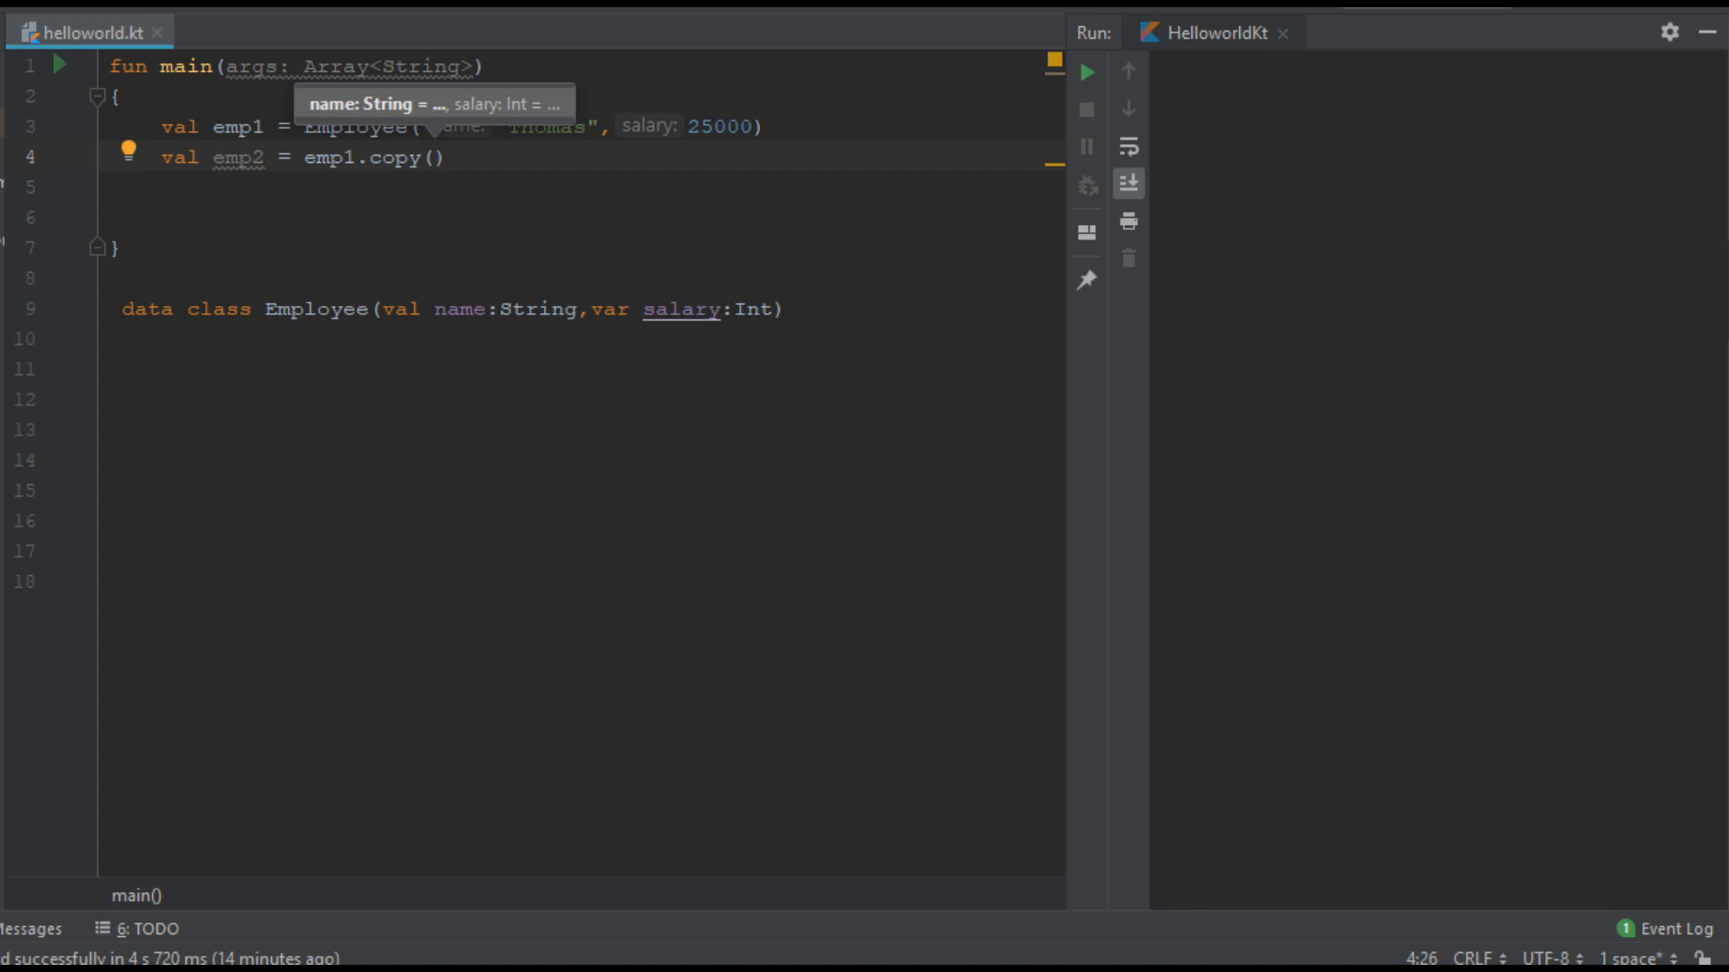
pyautogui.write('n')
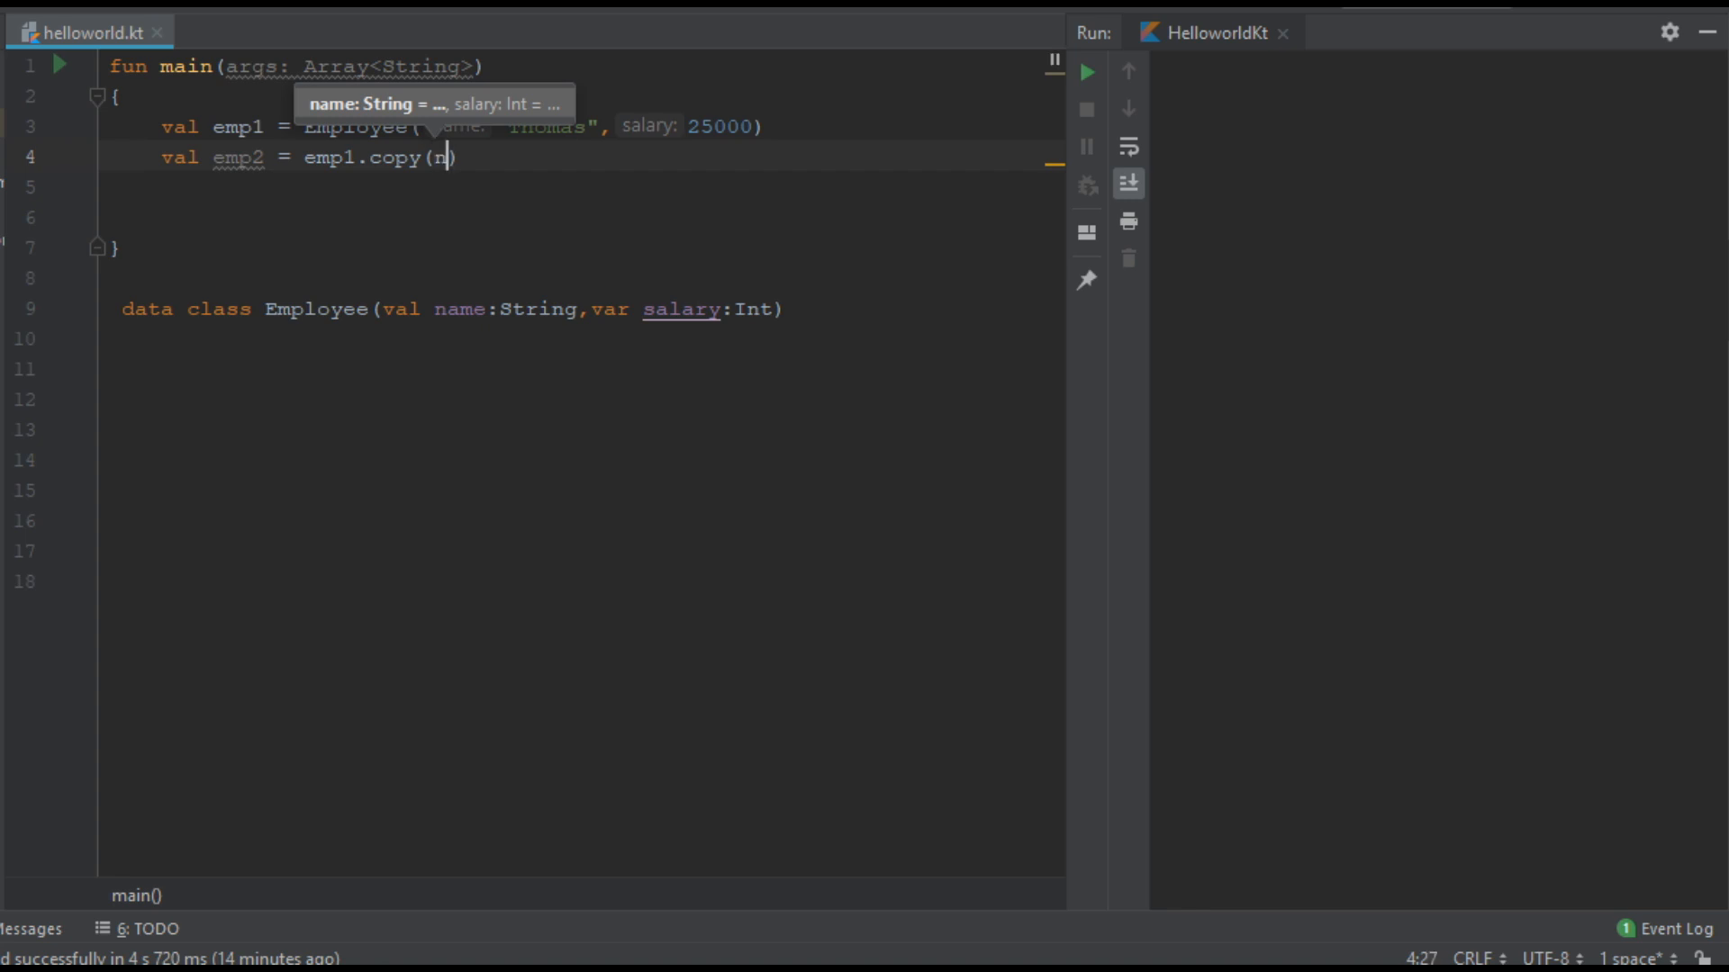
pyautogui.write('ame = ""')
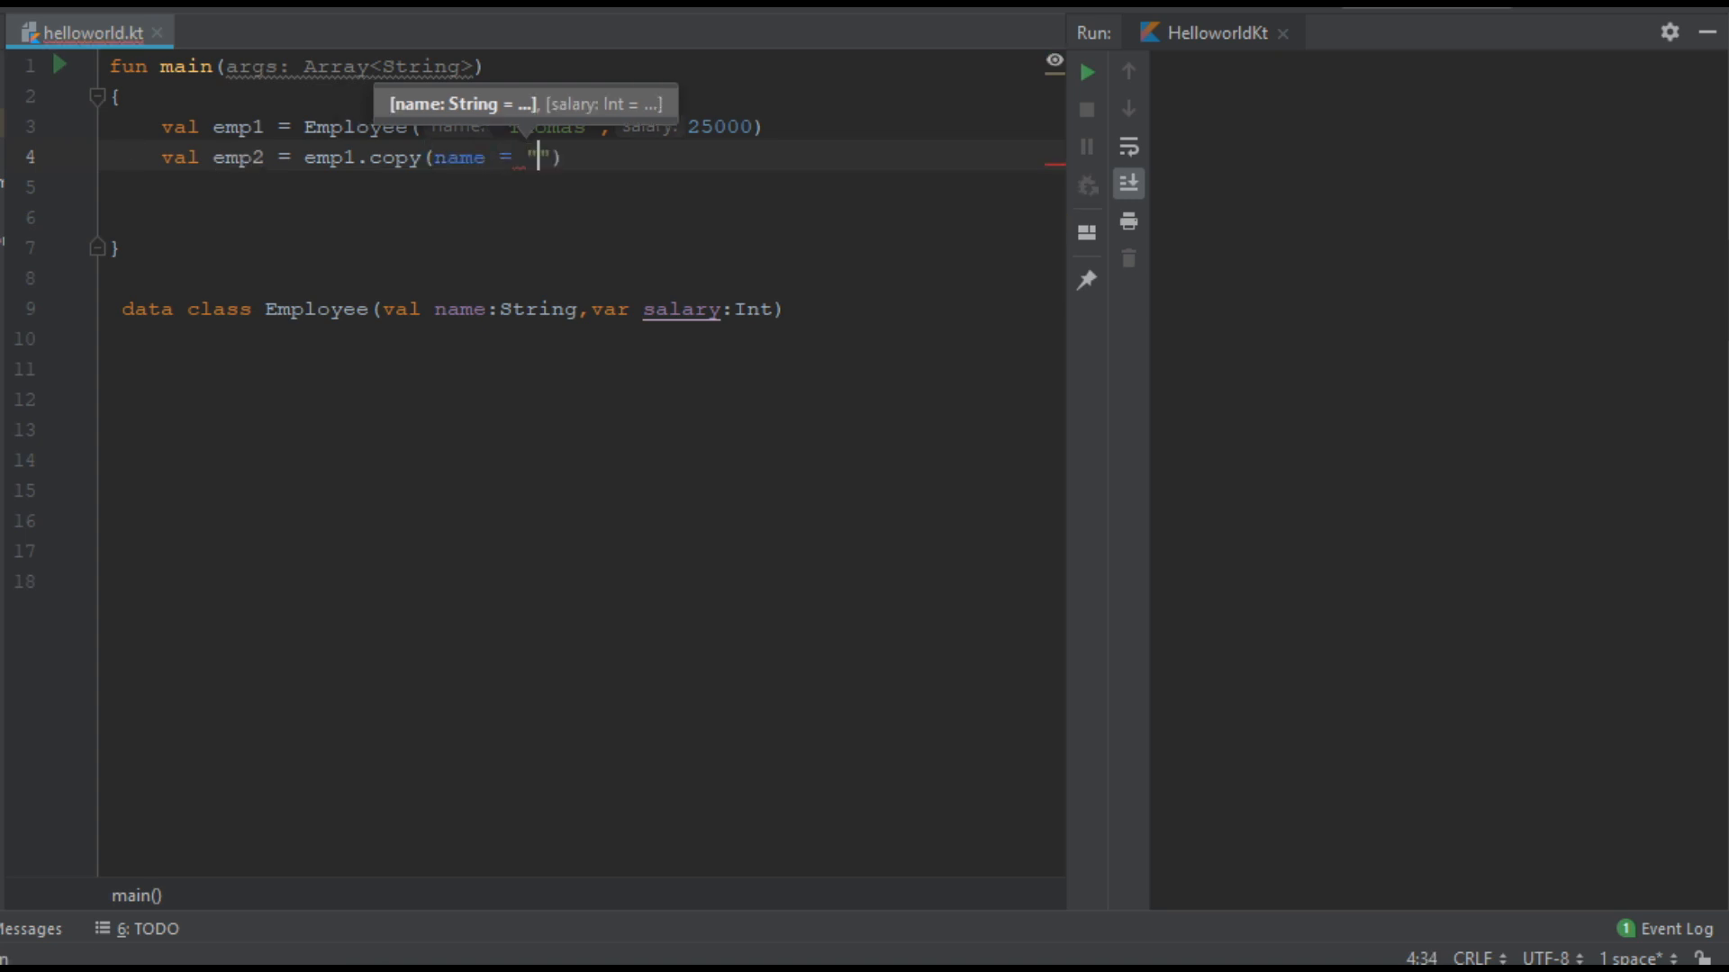
pyautogui.write('Tony')
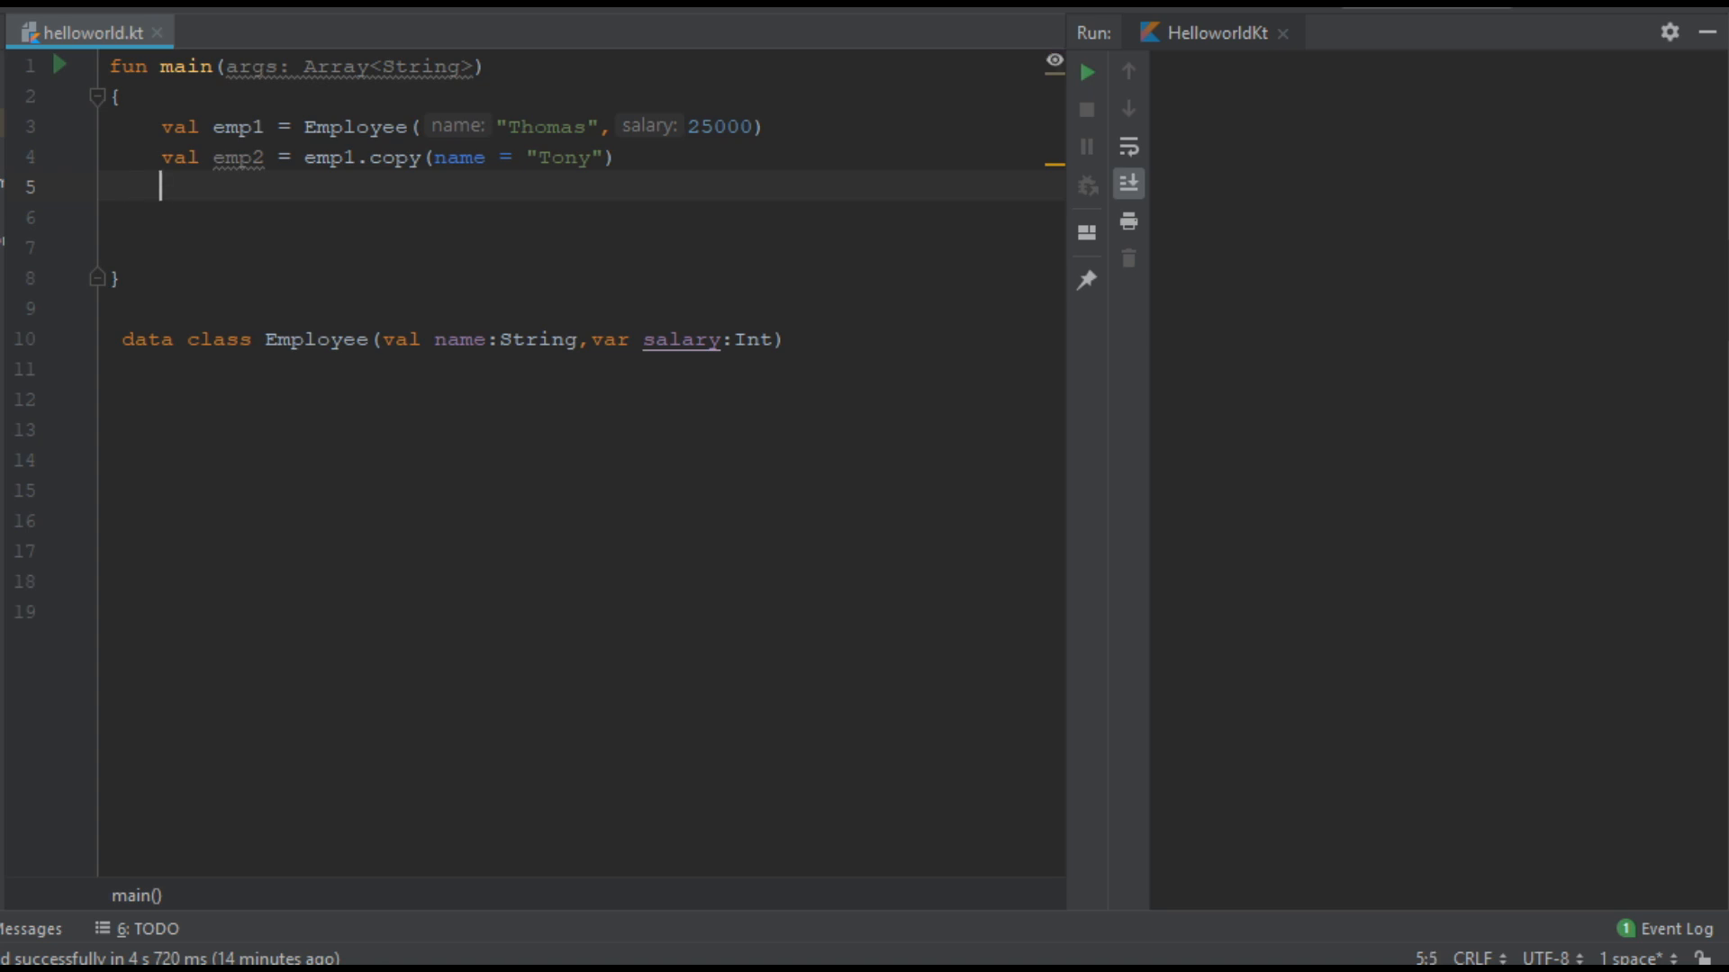
pyautogui.write('println("')
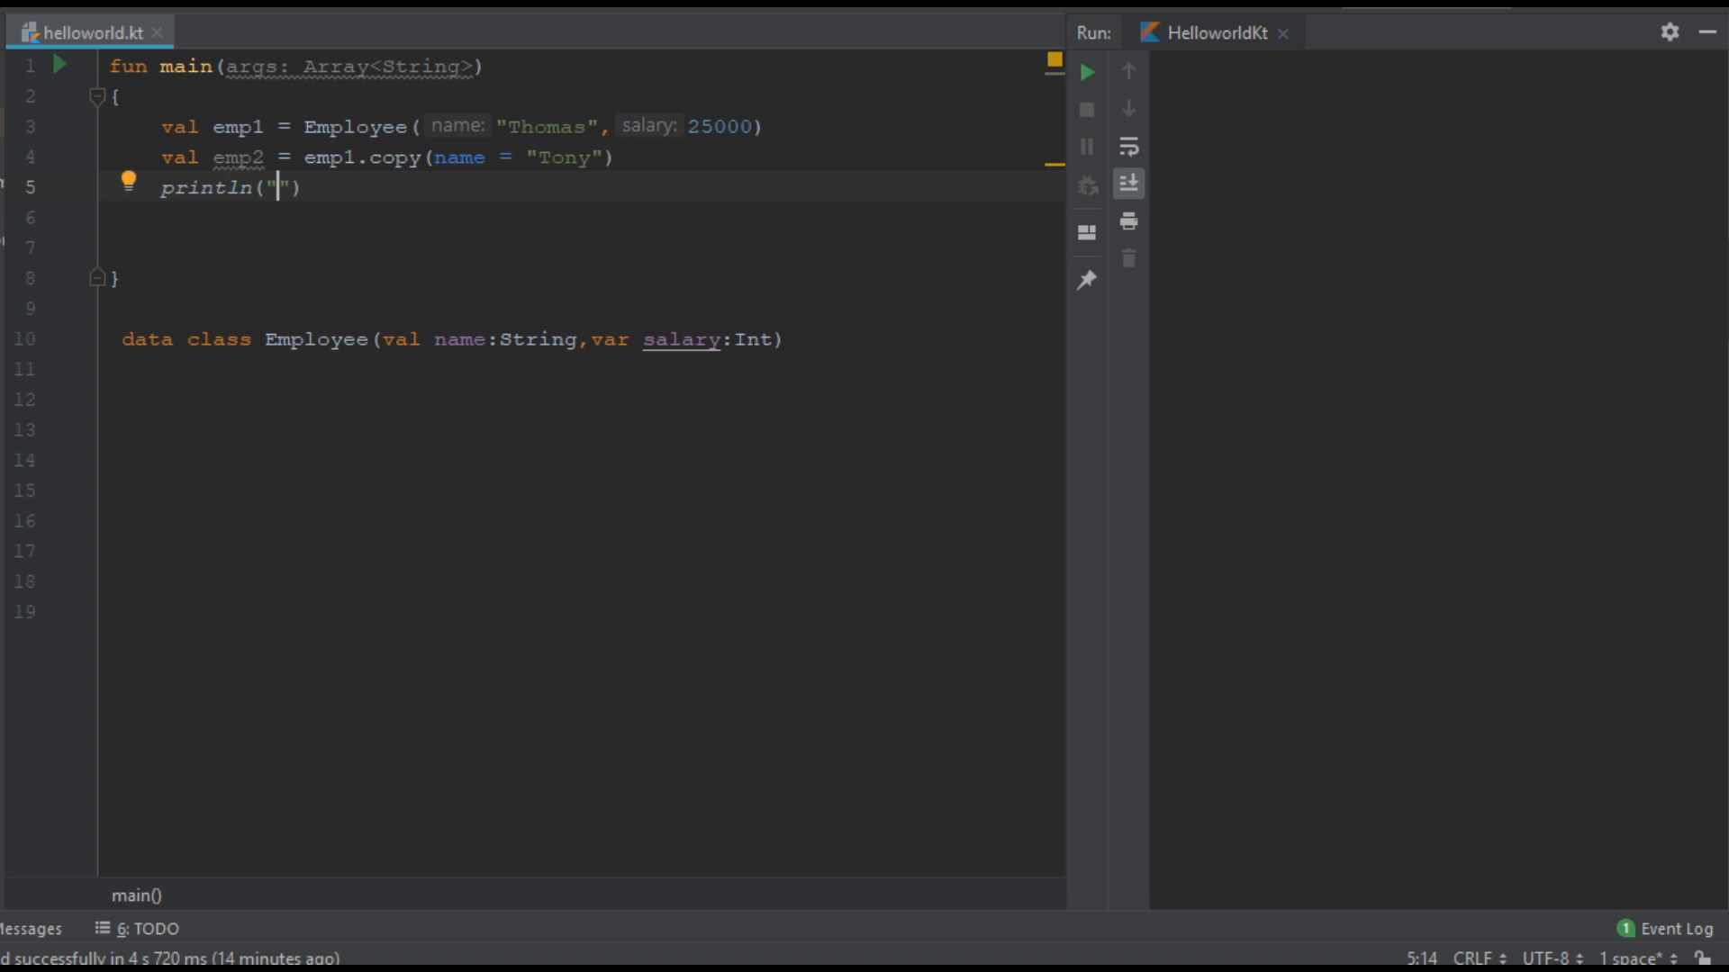
# Step: Print "Empolyee 1 Name : ${emp1.name} & Salary : ${emp1.salary}" and duplicate that line
pyautogui.write('Empolyee 1 N')
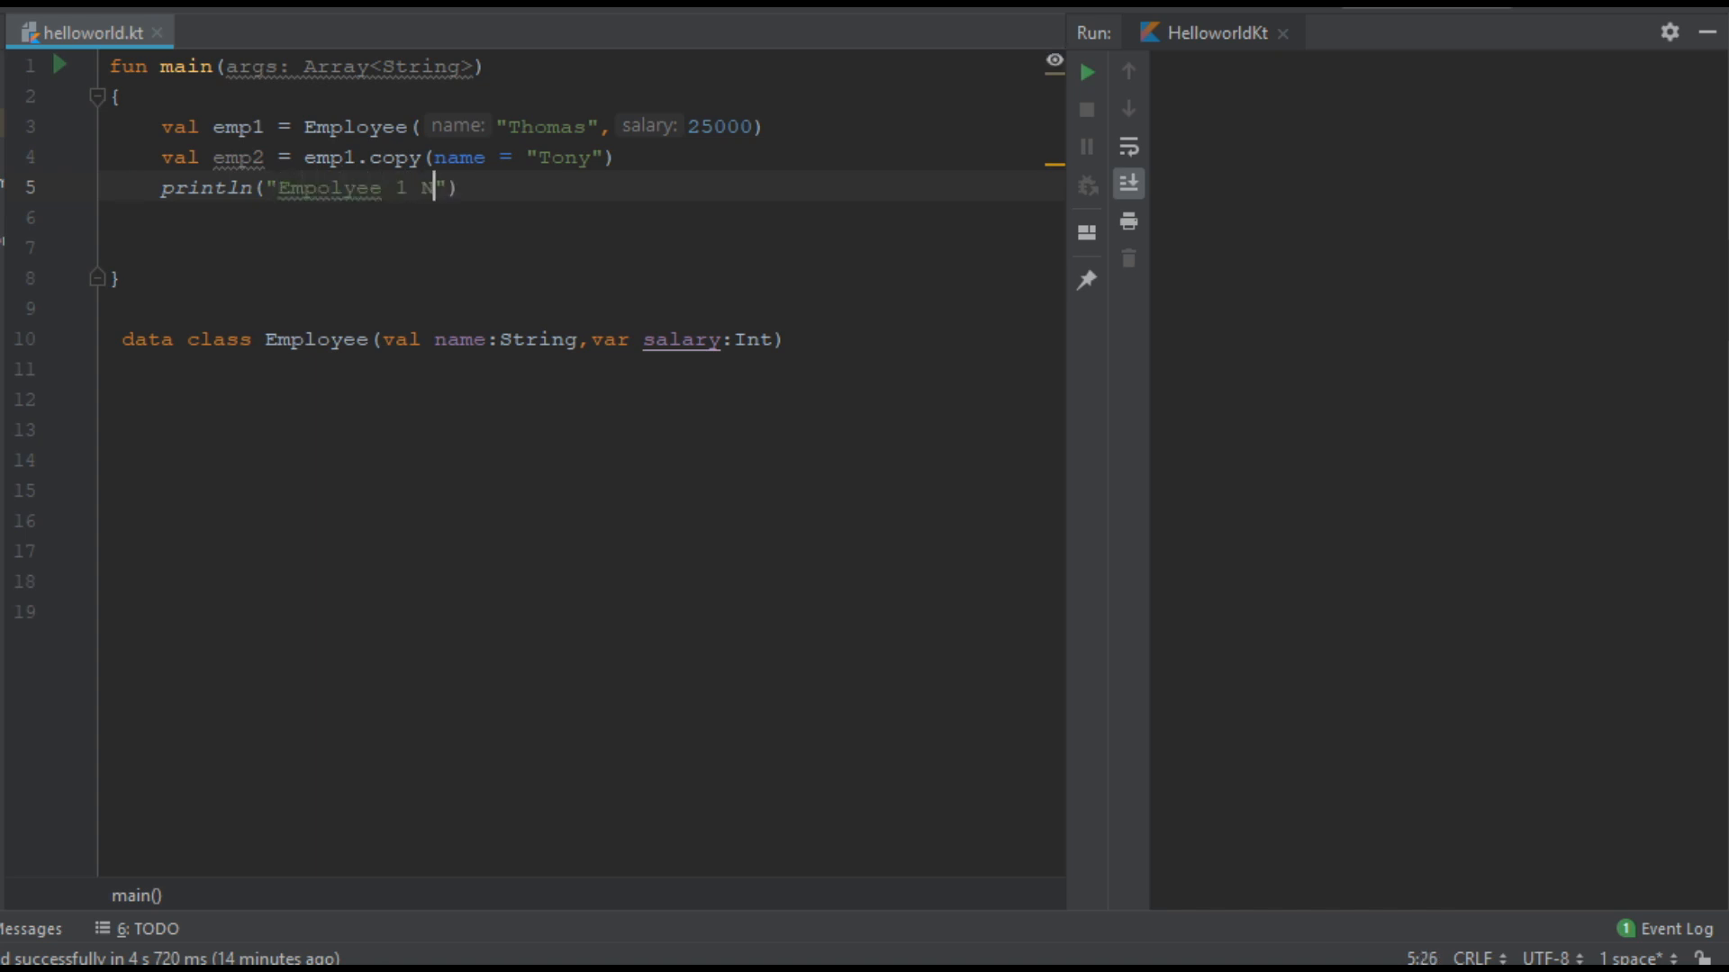
pyautogui.write('ame :')
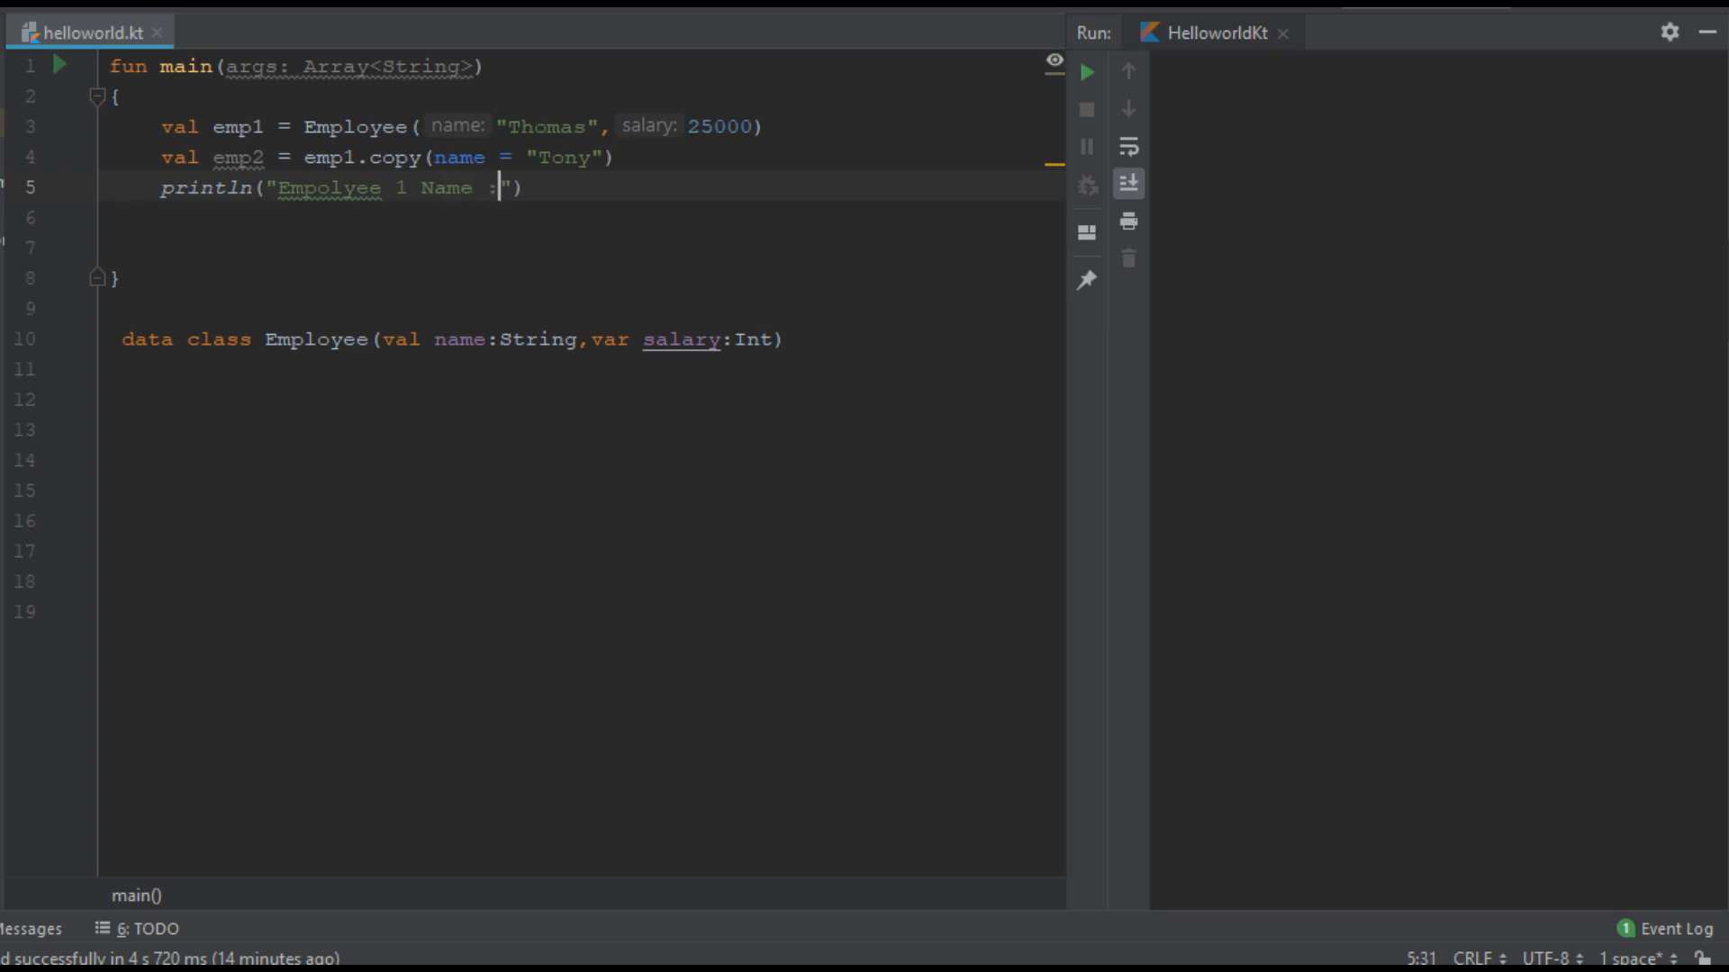
pyautogui.write('$')
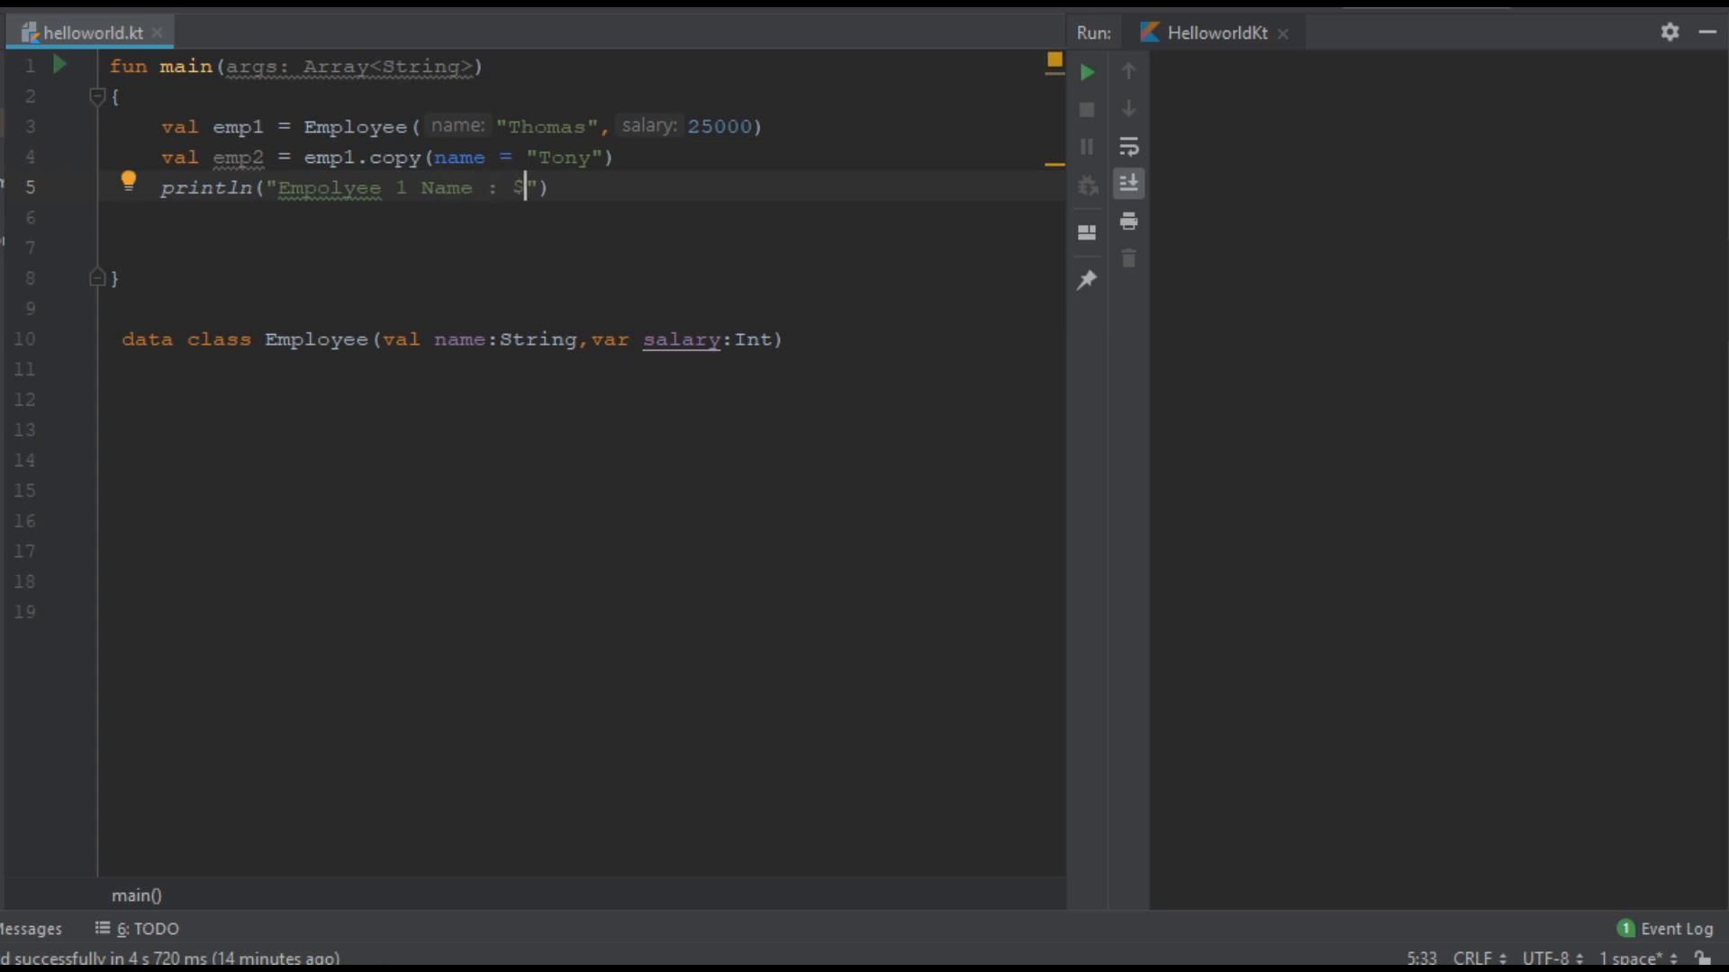
pyautogui.write('emp1.name}')
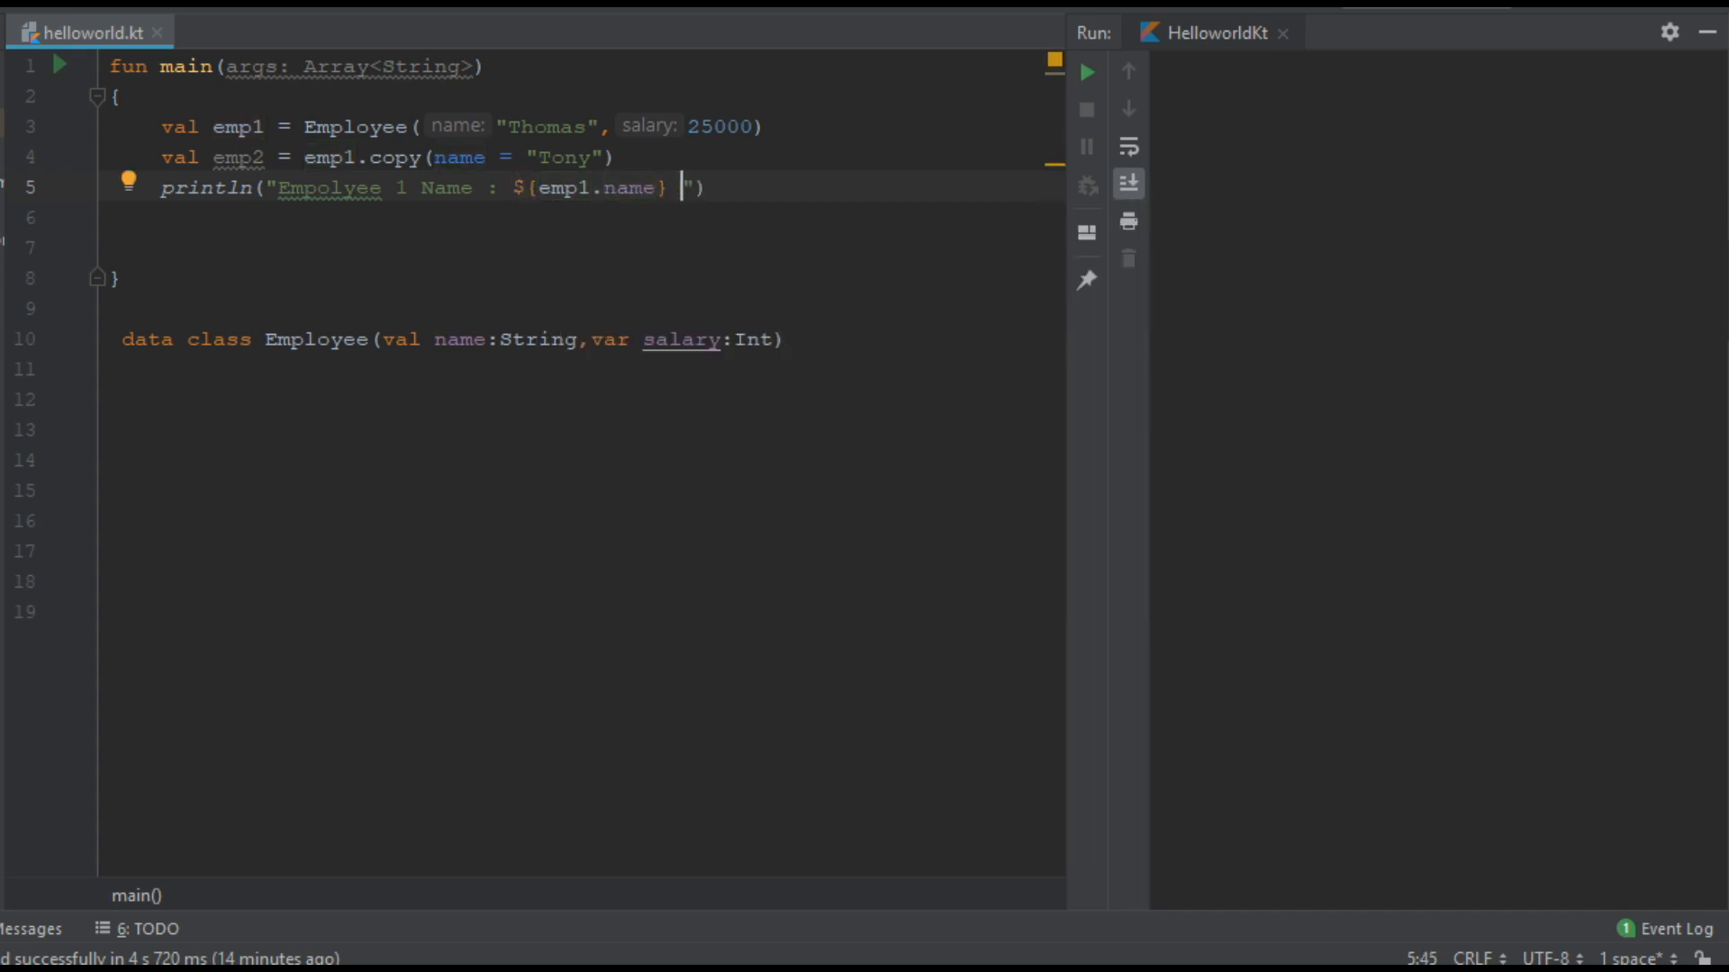
pyautogui.write('&')
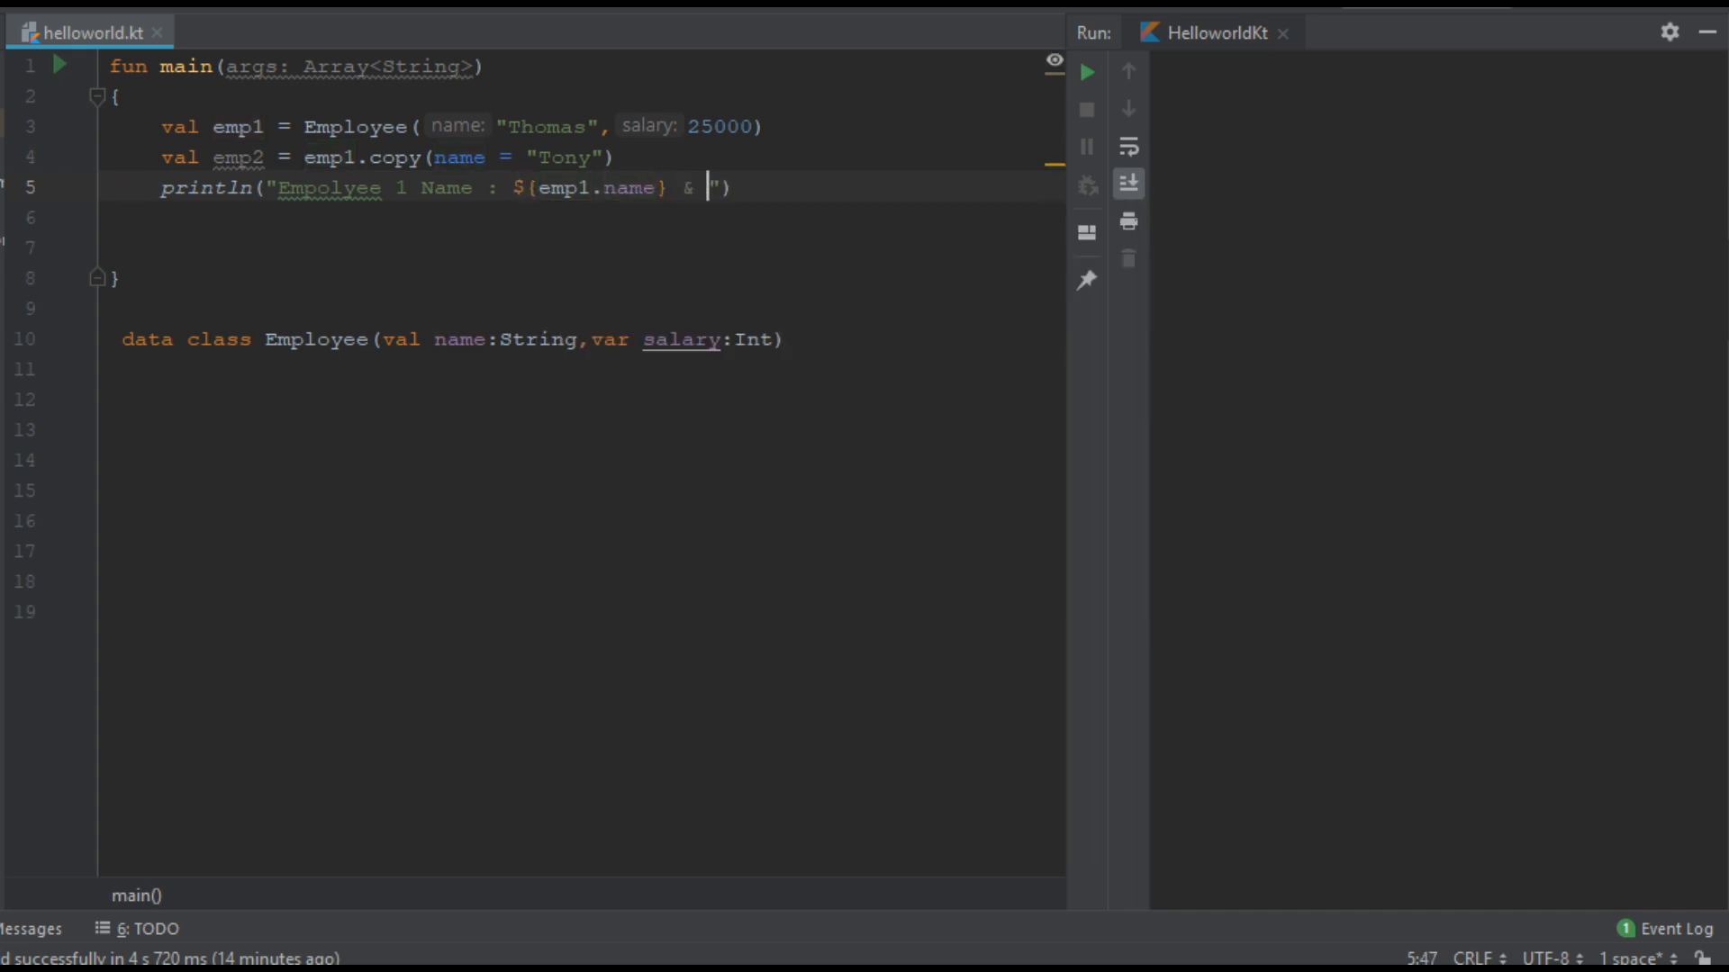
pyautogui.write('Salary :')
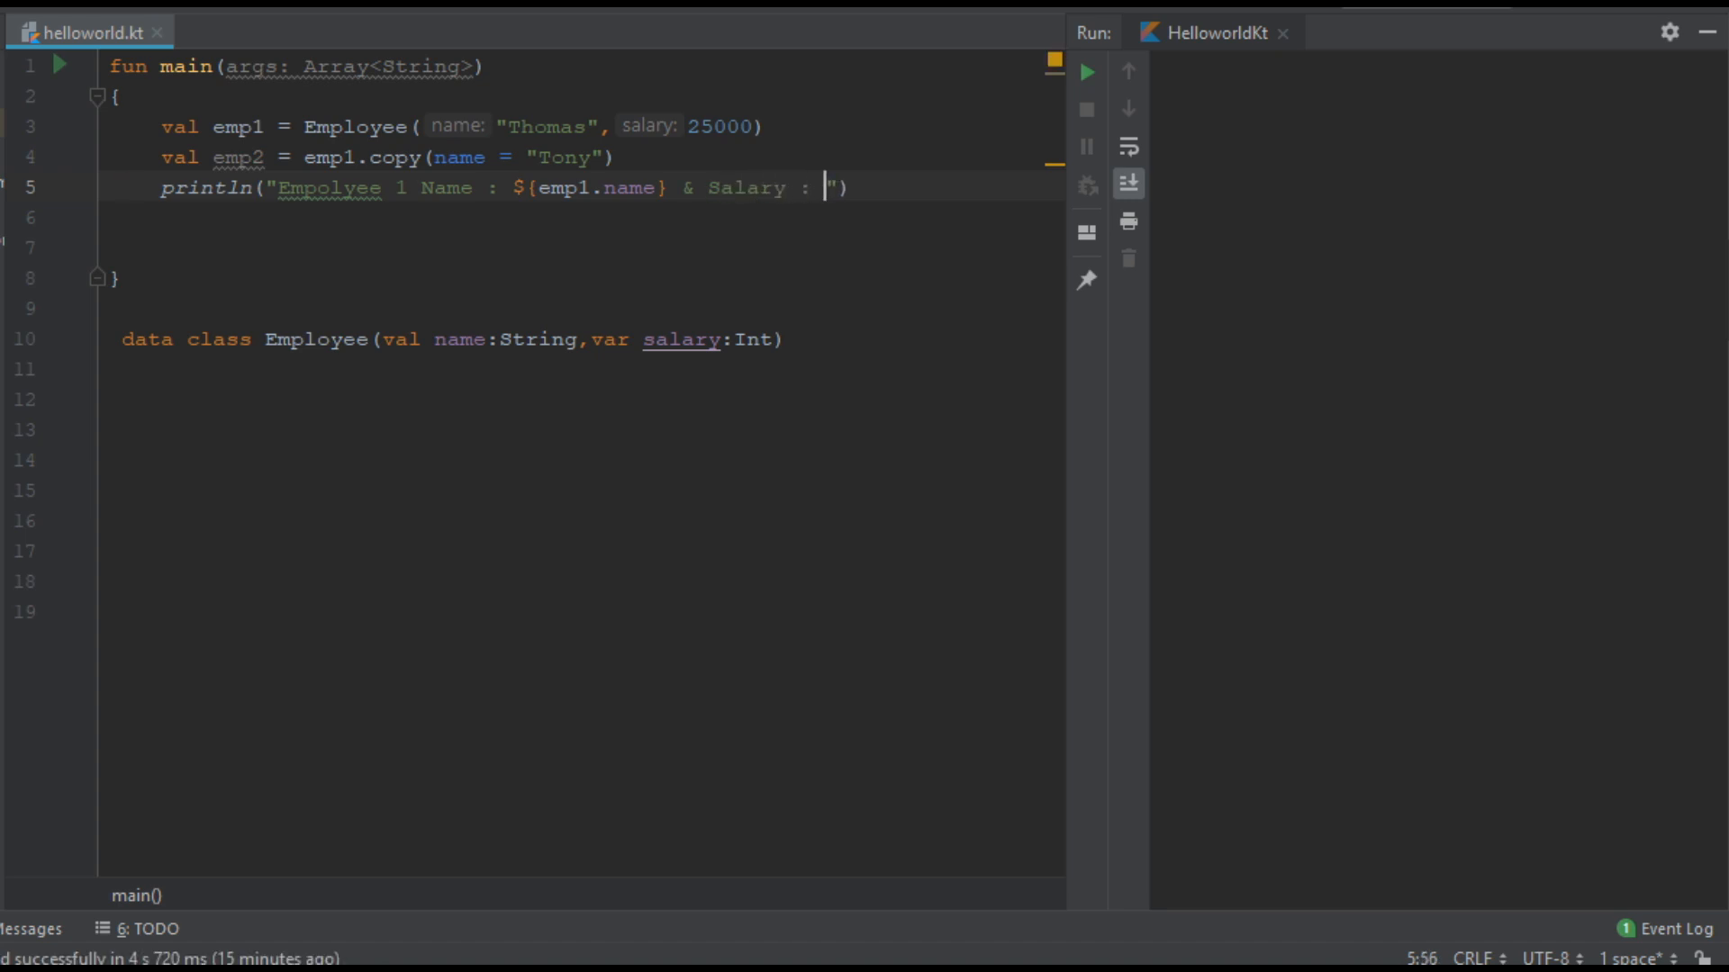
pyautogui.write('$')
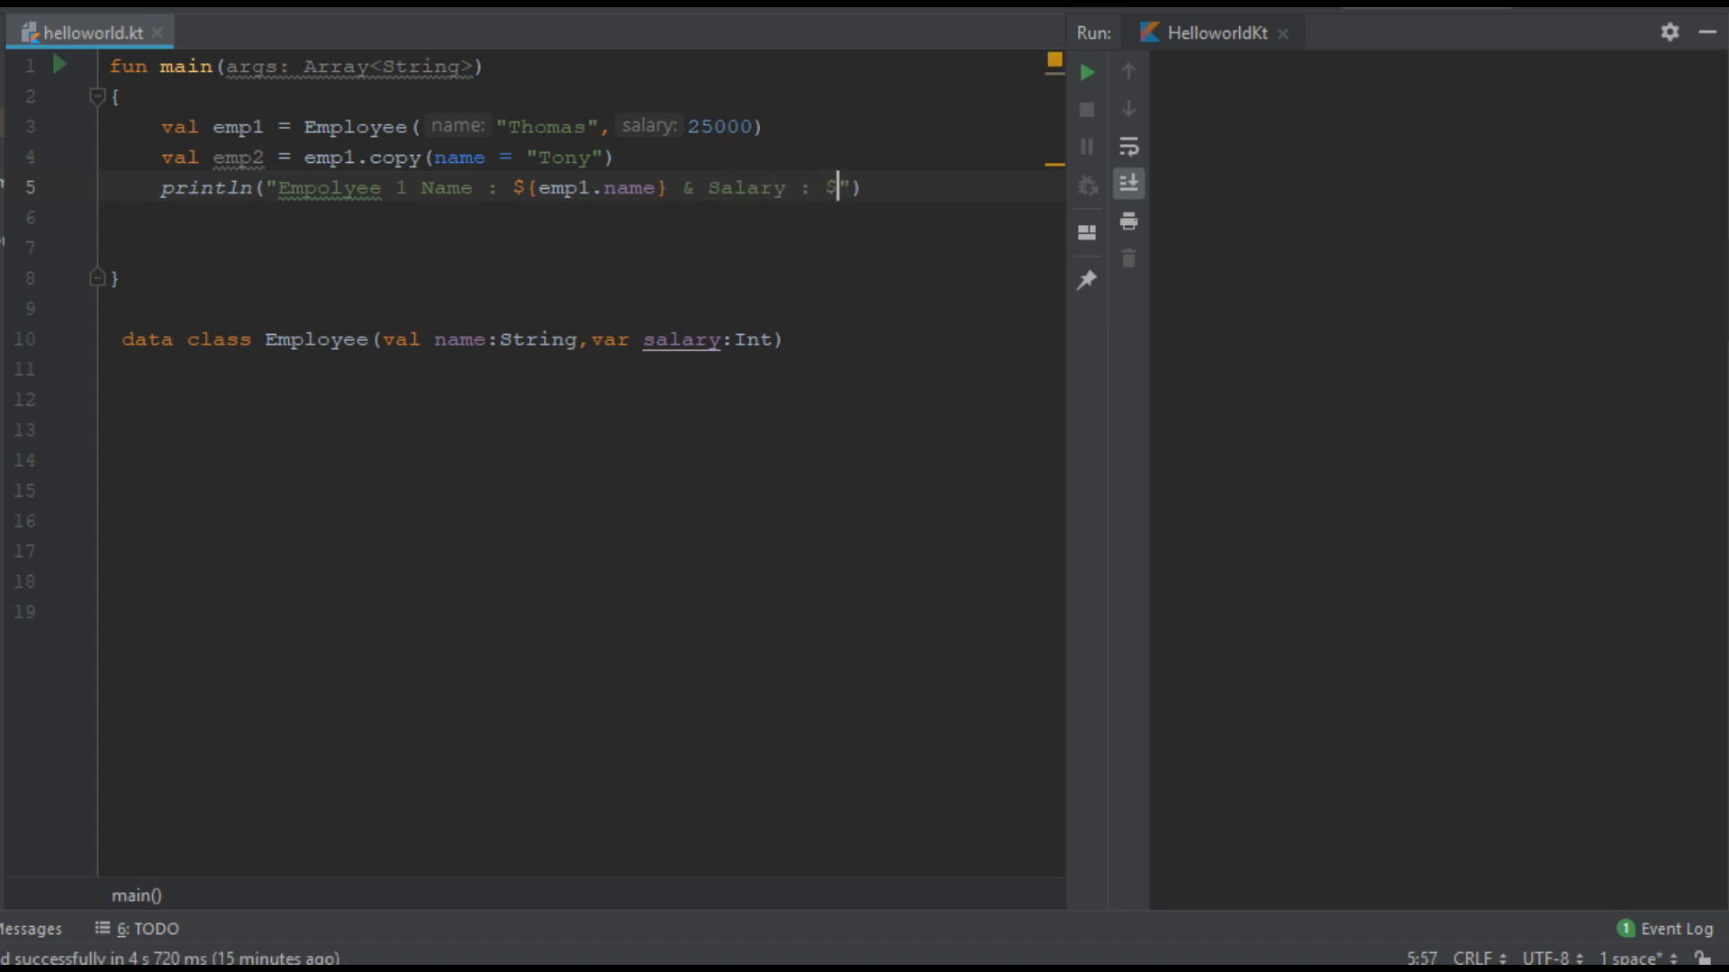
pyautogui.write('emp1.salary}')
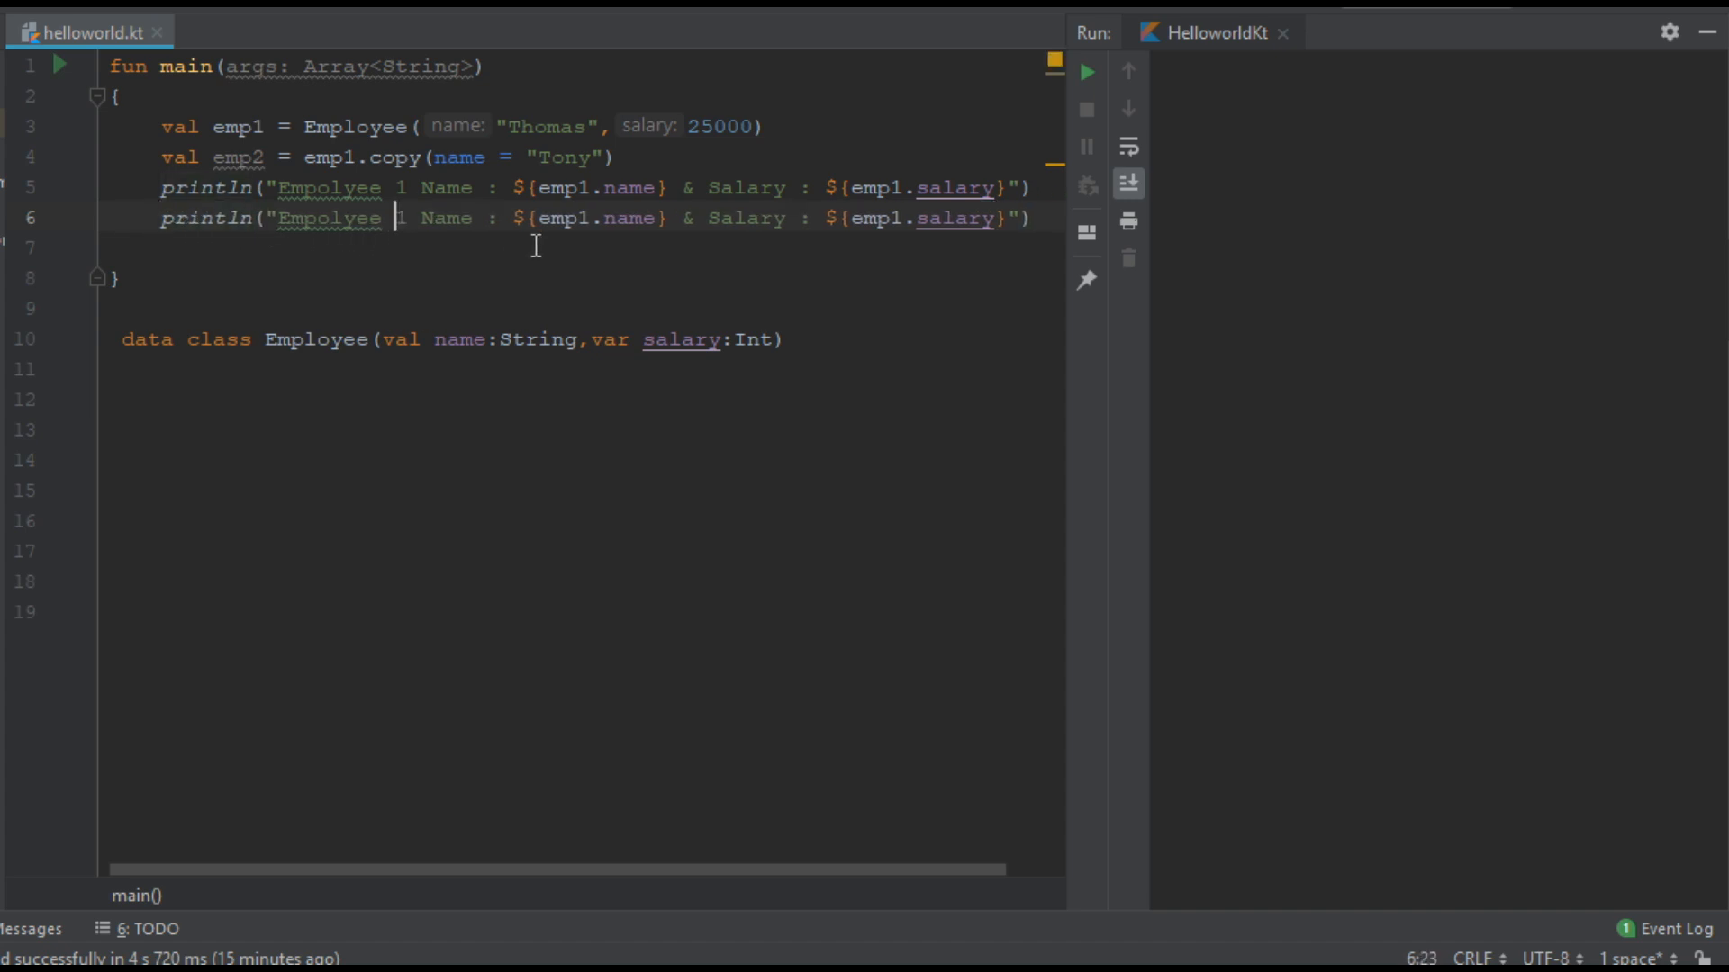
pyautogui.write('2')
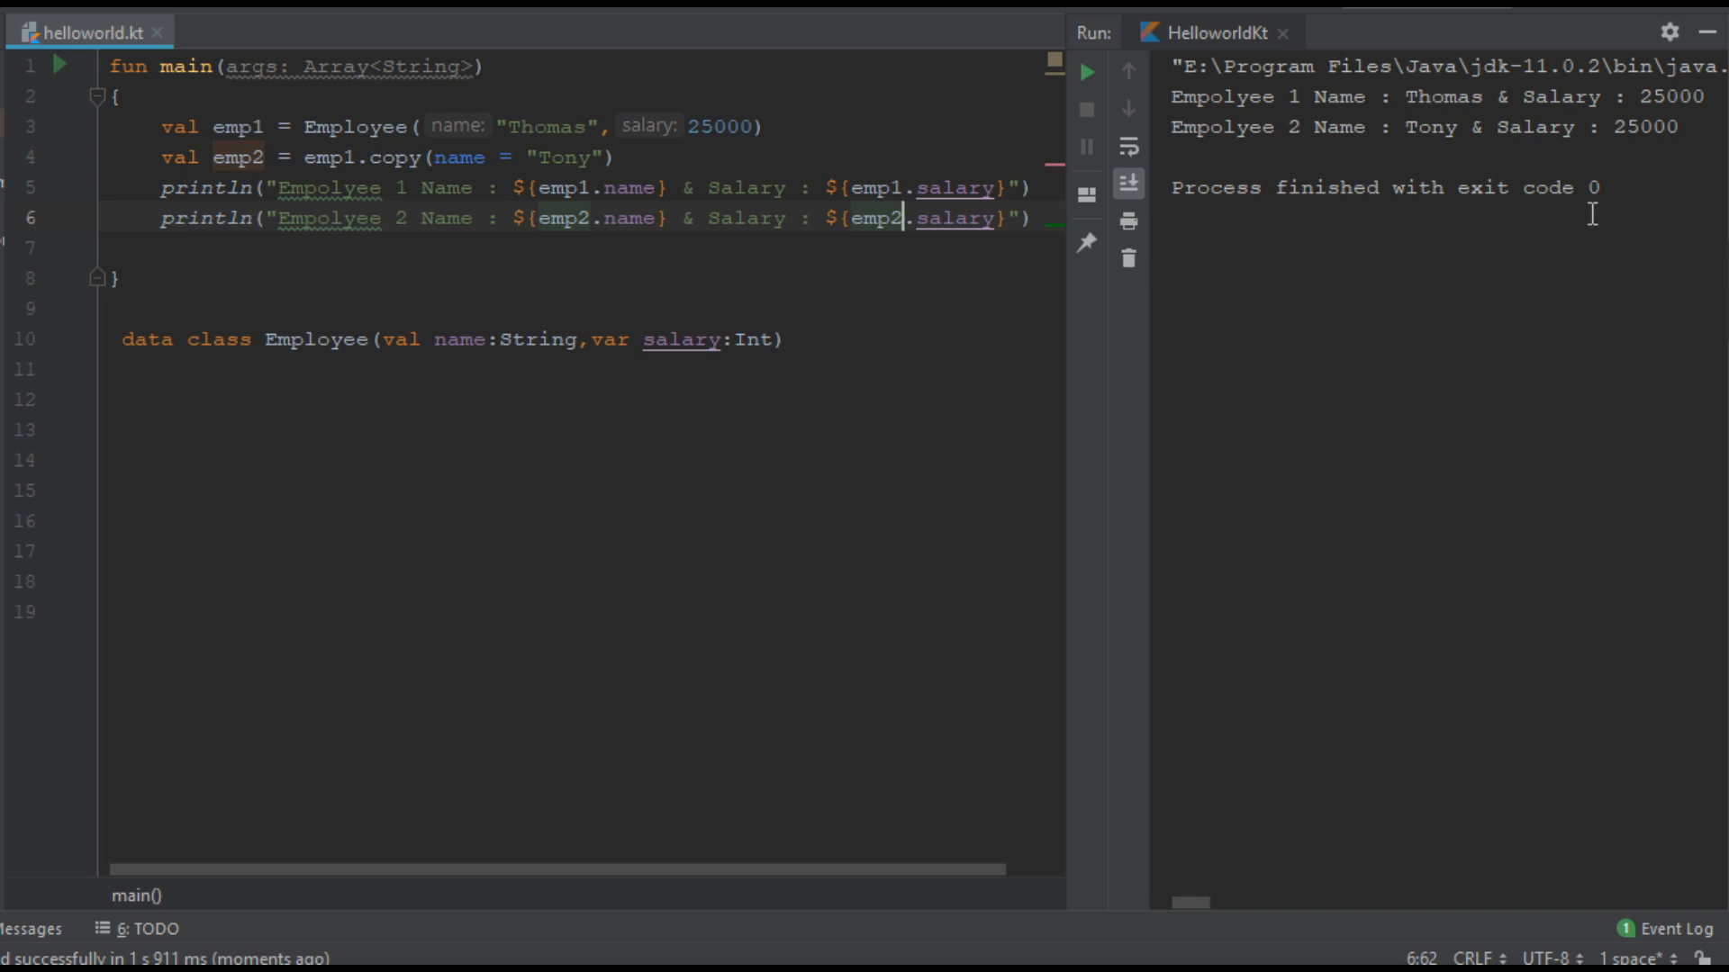
pyautogui.moveTo(1450, 288)
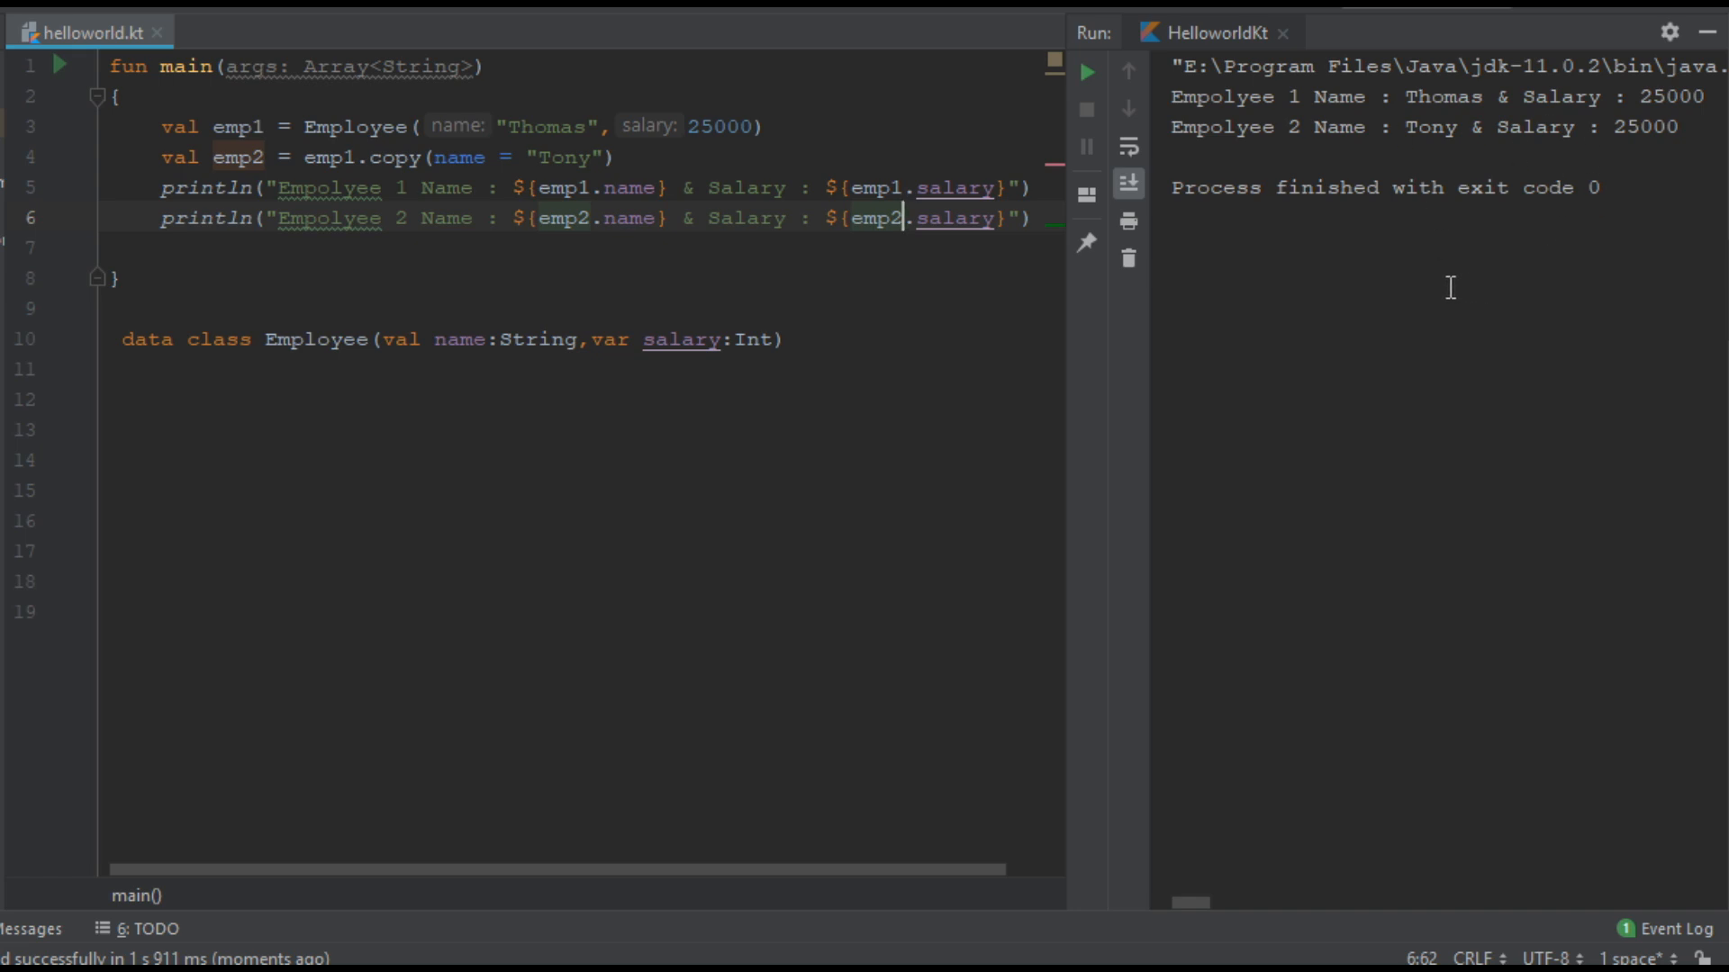